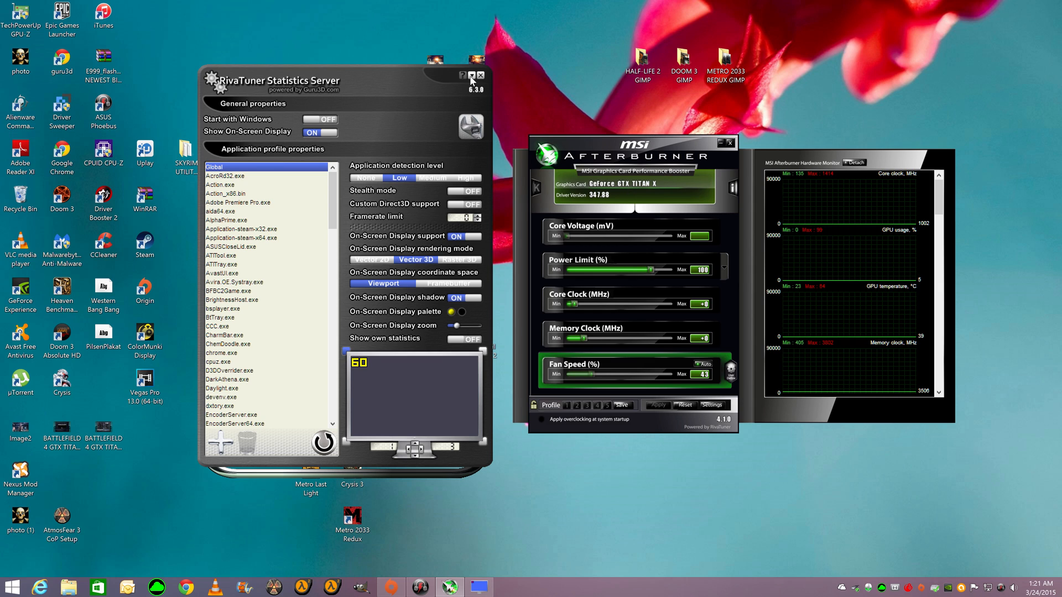
- Close the RivaTuner Statistics Server window and open Afterburner's General settings
left_click(471, 75)
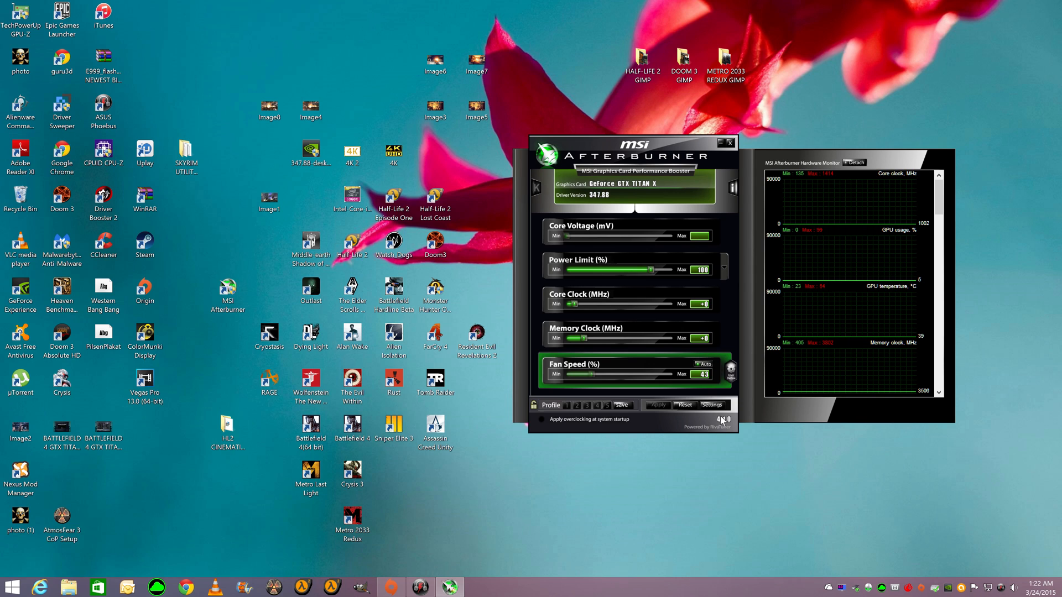
left_click(710, 405)
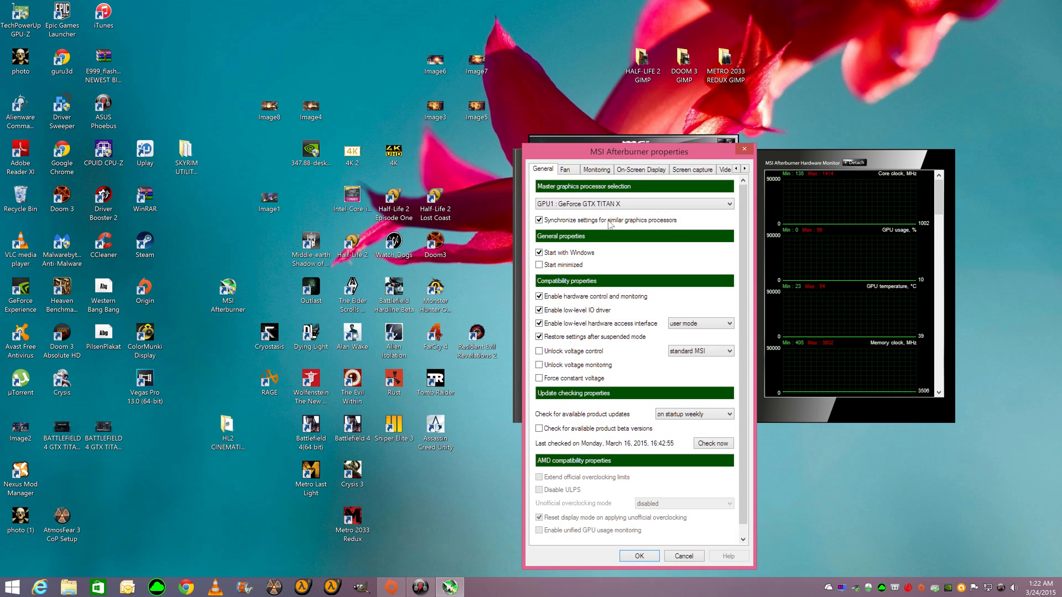
mouse_move(569, 208)
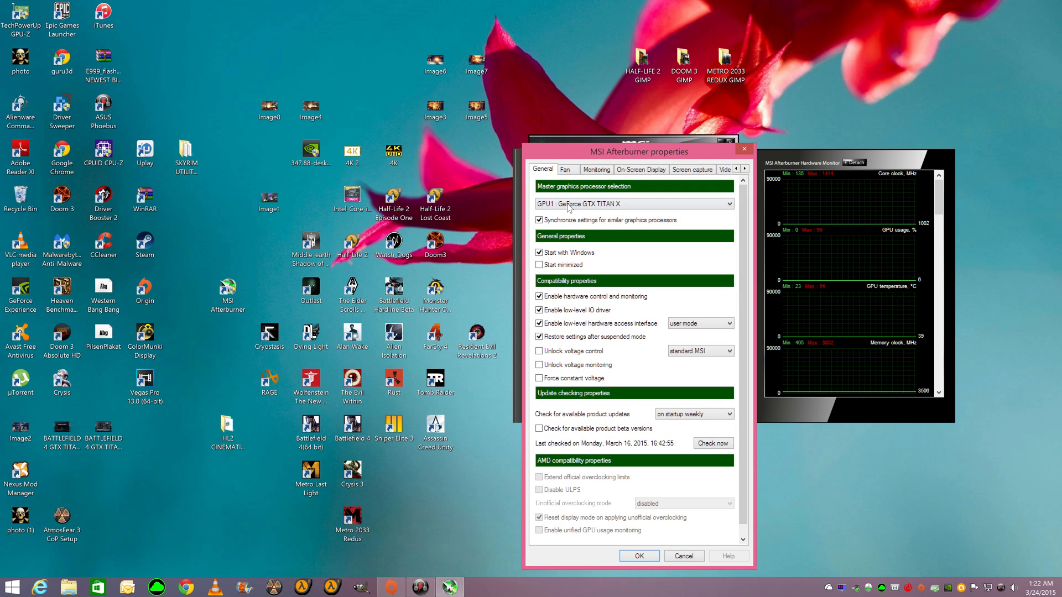
- Show the Fan settings with user-defined automatic fan control and a custom curve
left_click(565, 170)
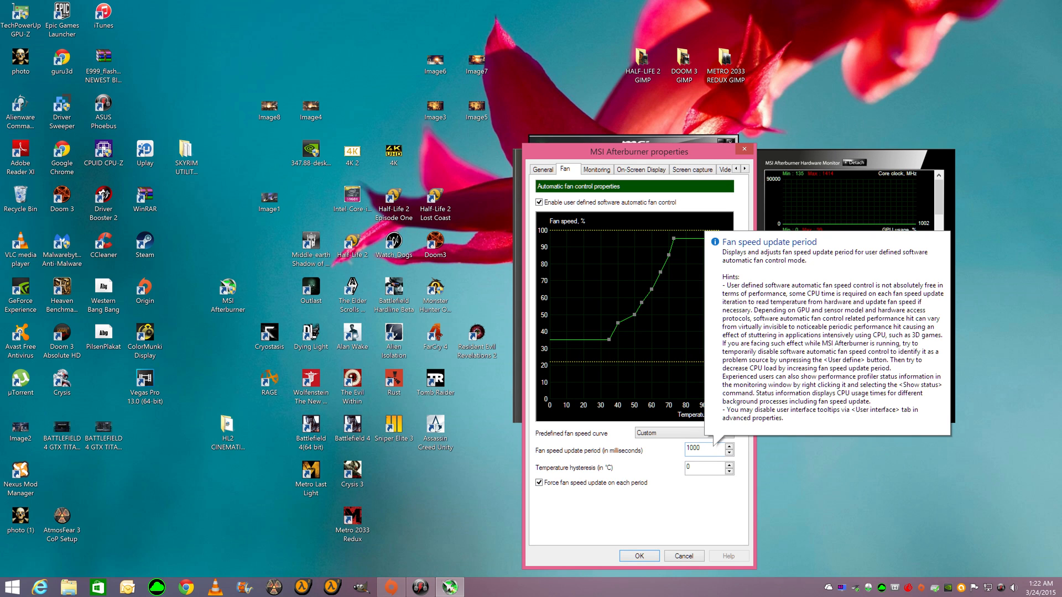
mouse_move(649, 487)
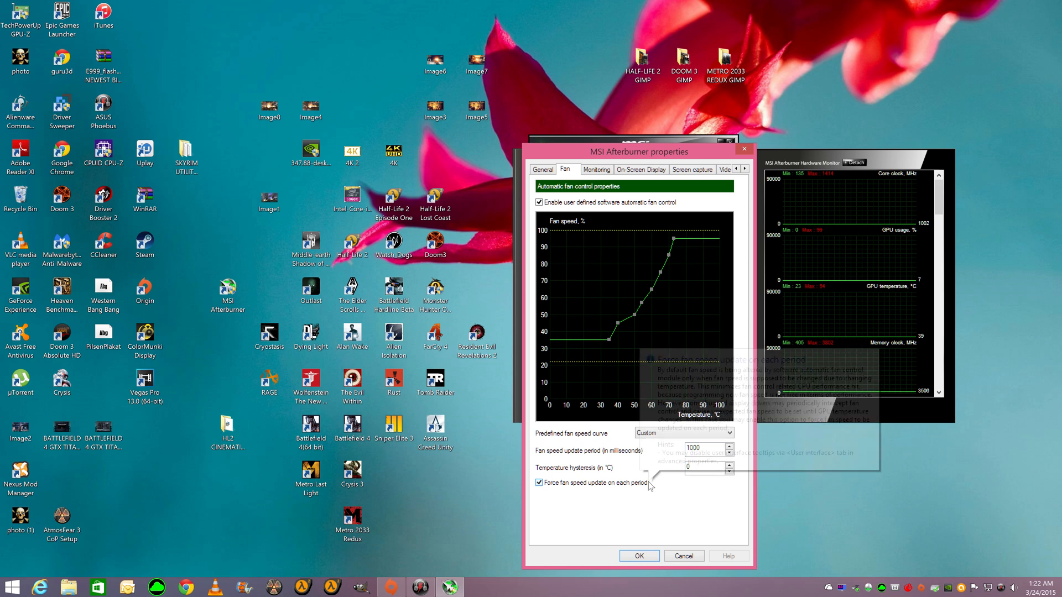
mouse_move(724, 531)
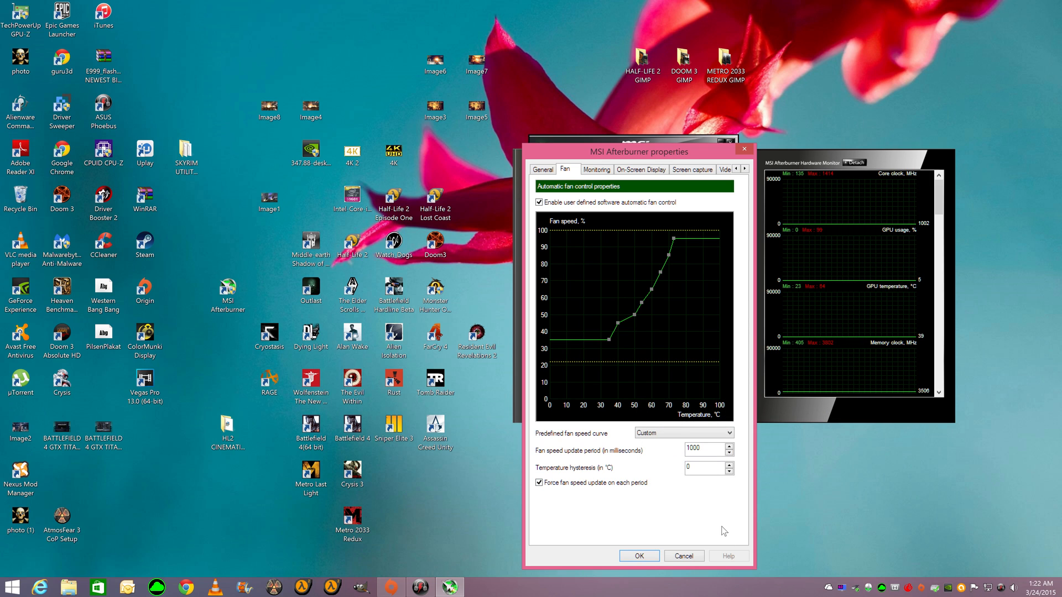
mouse_move(642, 408)
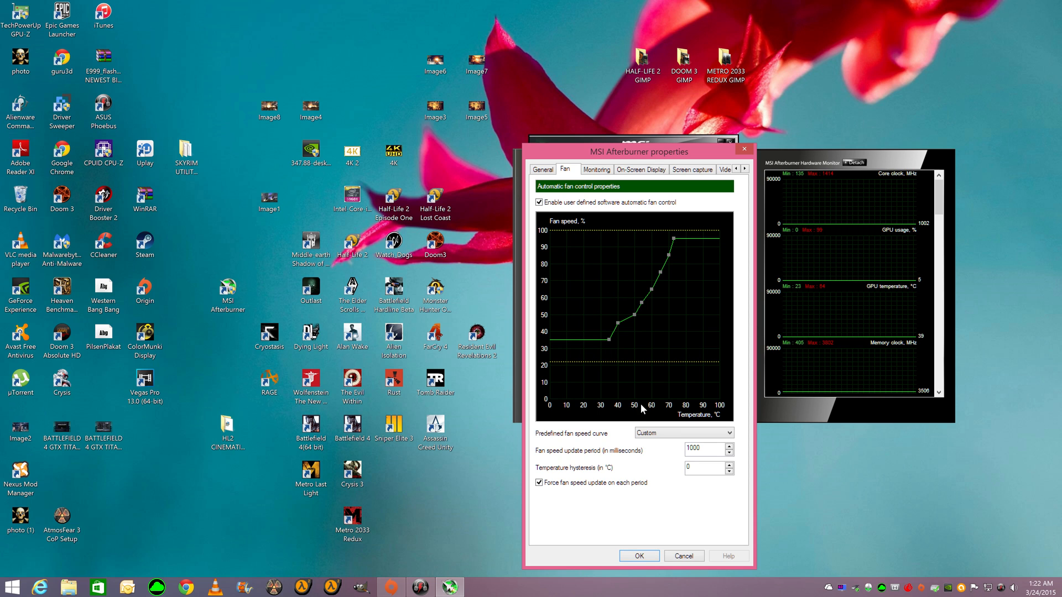
mouse_move(616, 315)
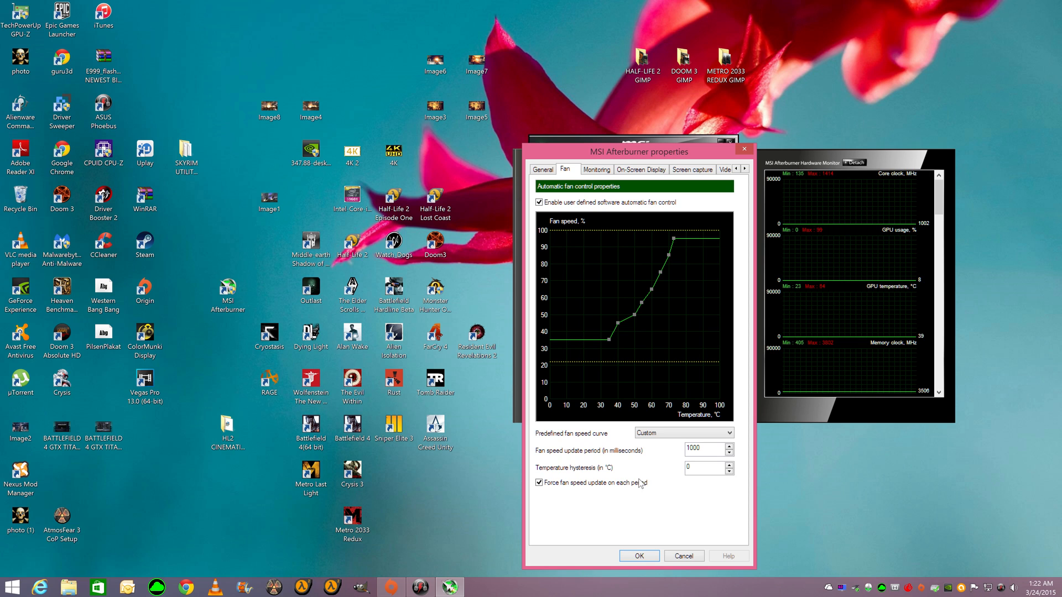
mouse_move(540, 482)
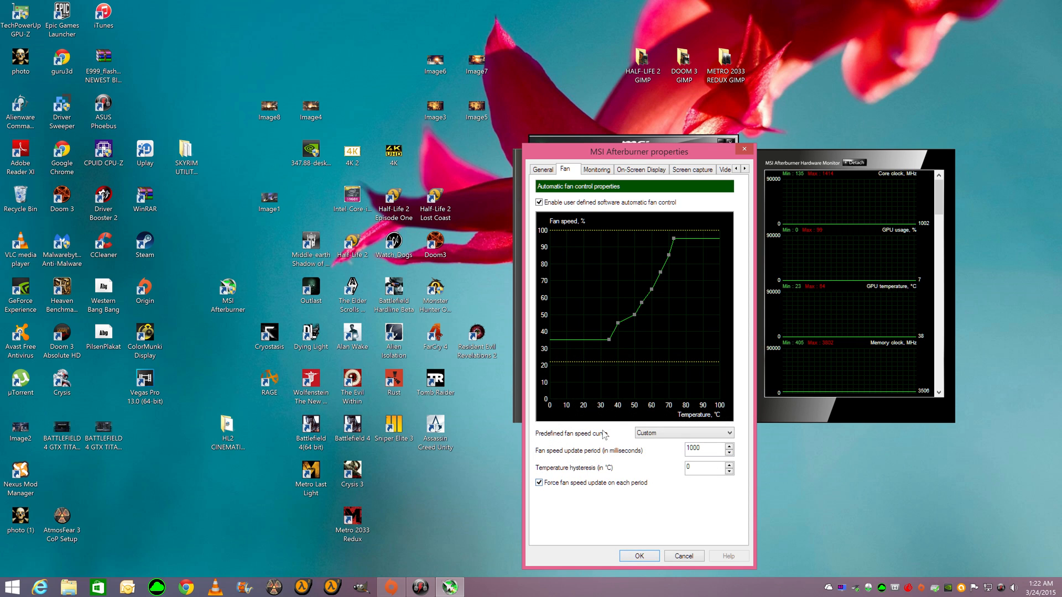
mouse_move(613, 342)
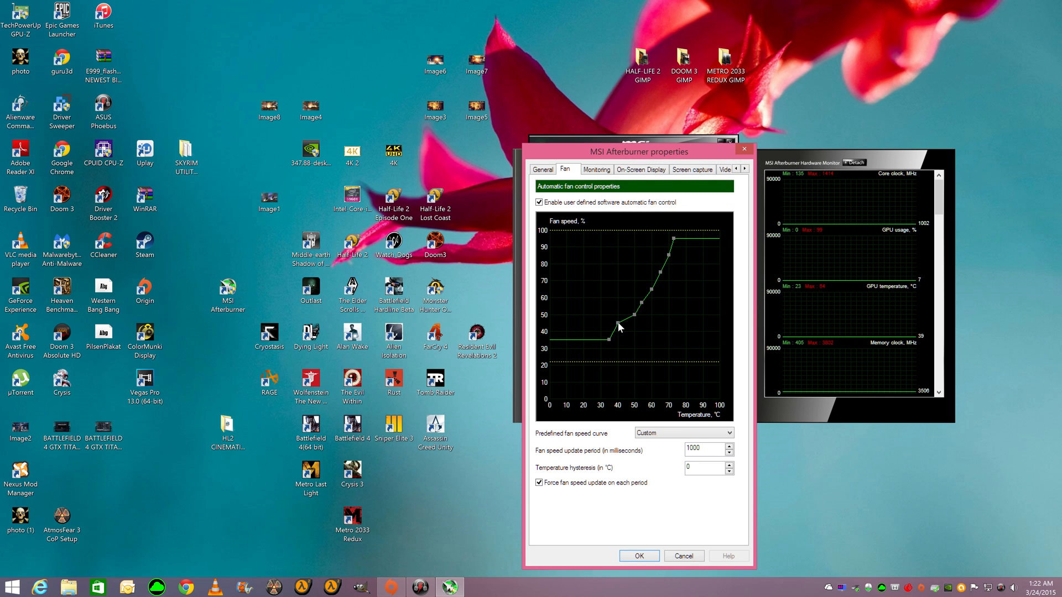
mouse_move(651, 304)
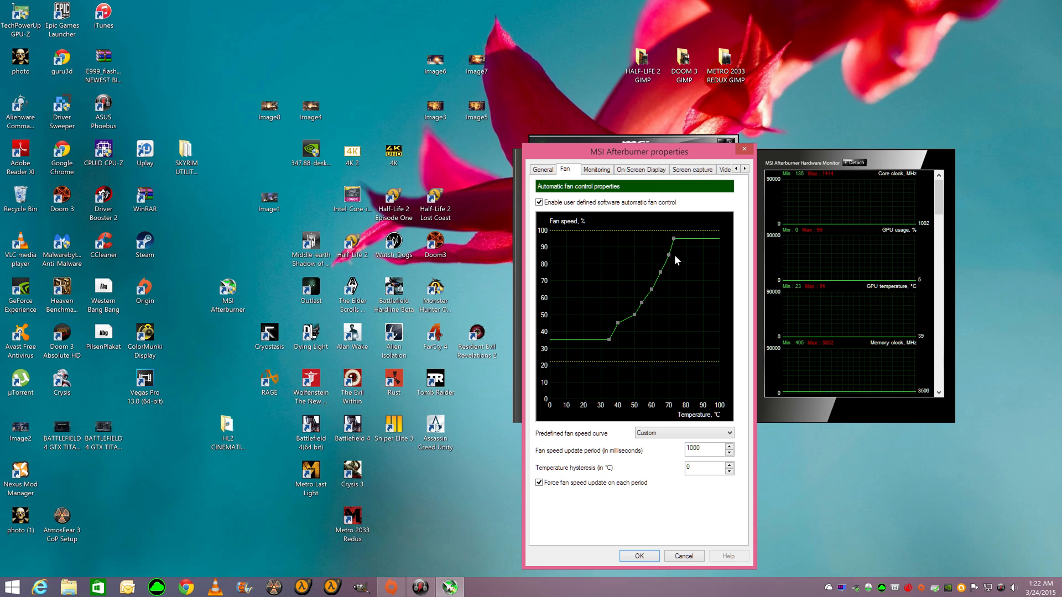
mouse_move(581, 416)
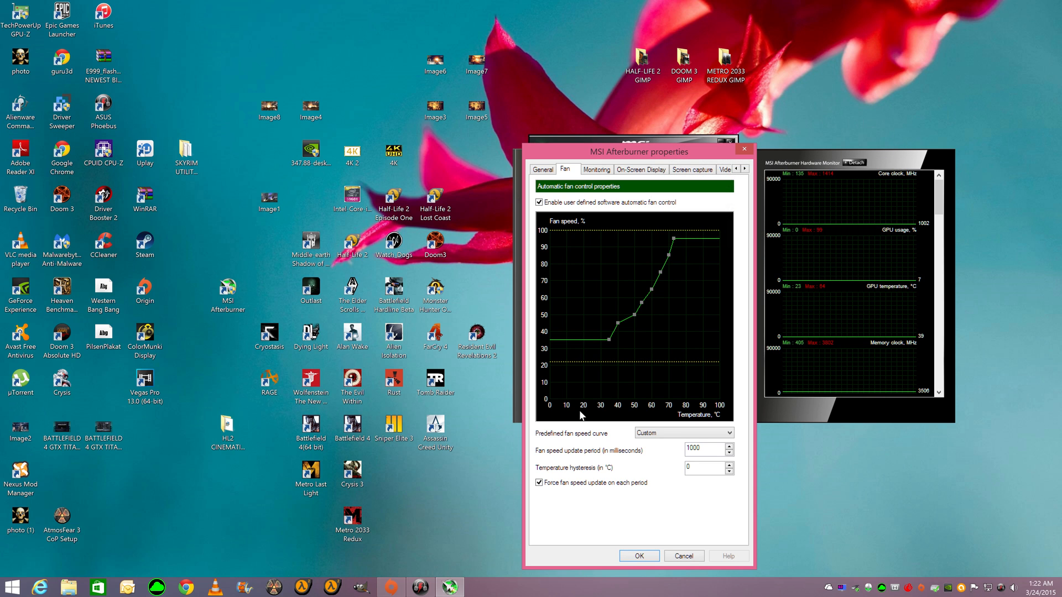
mouse_move(717, 410)
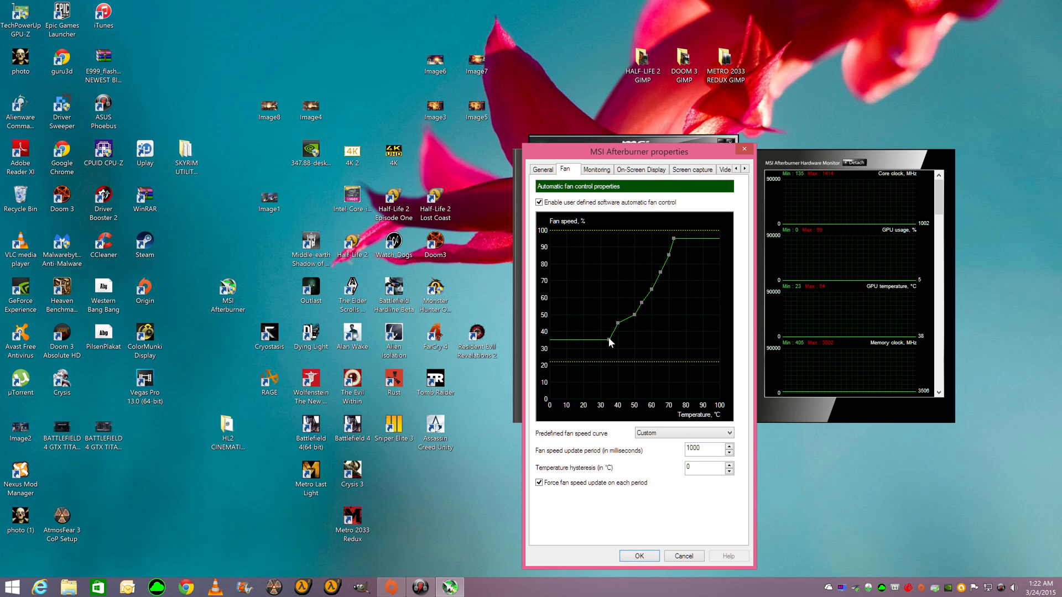
mouse_move(606, 353)
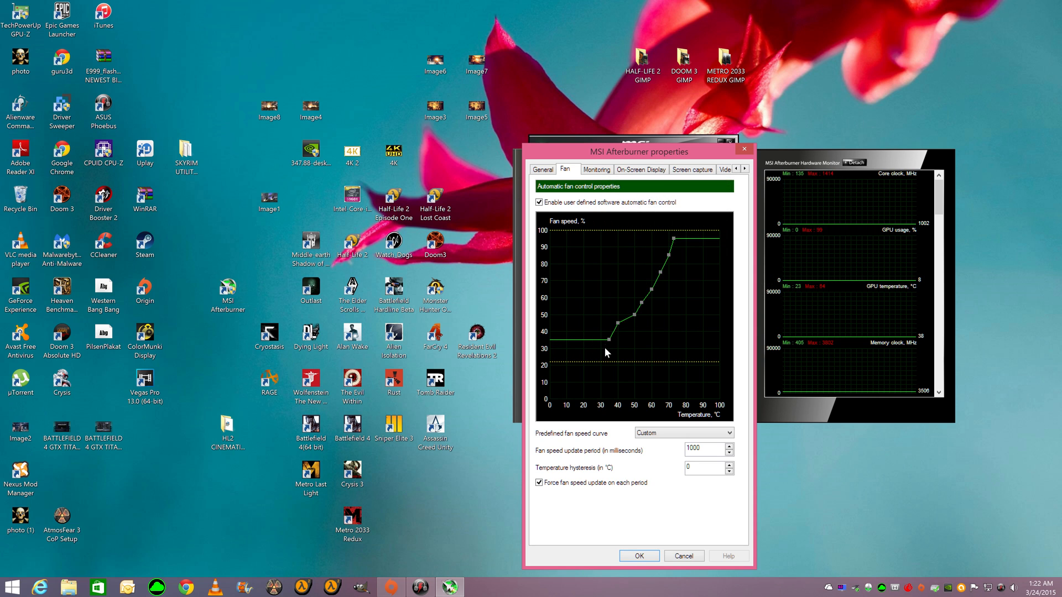
mouse_move(608, 344)
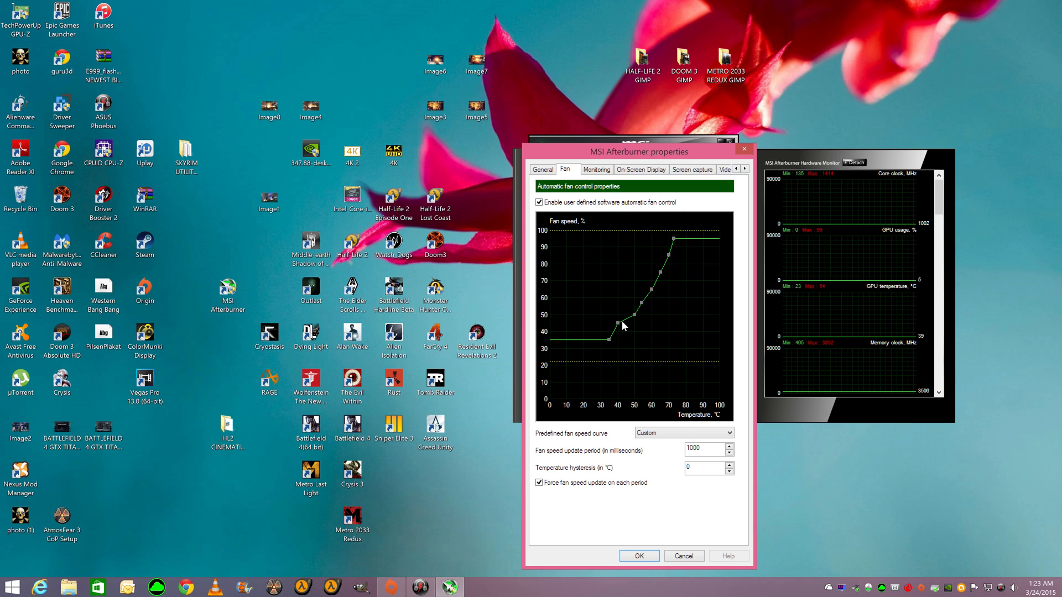
mouse_move(623, 325)
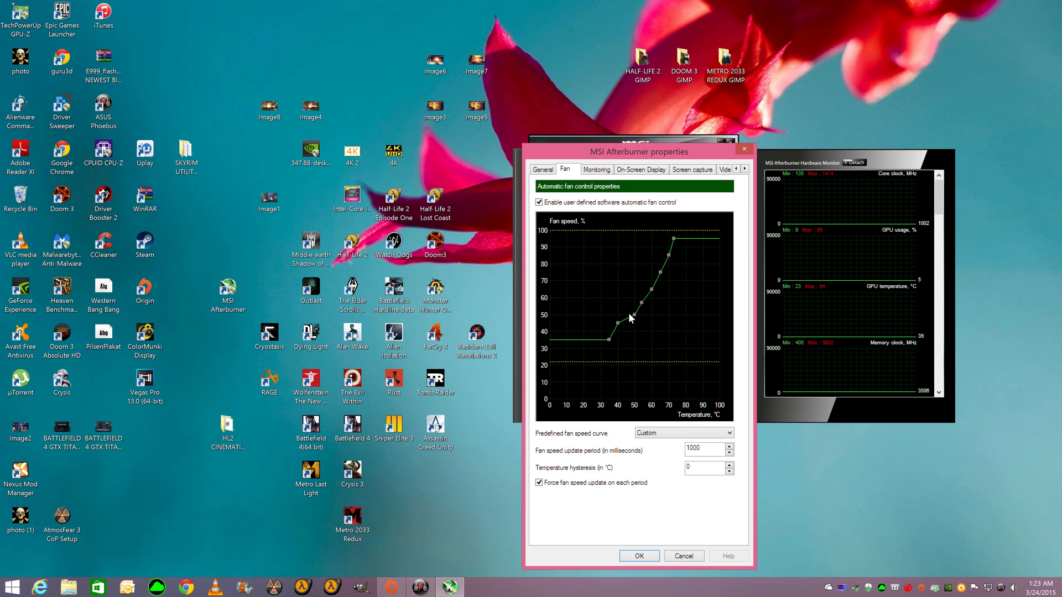
mouse_move(651, 309)
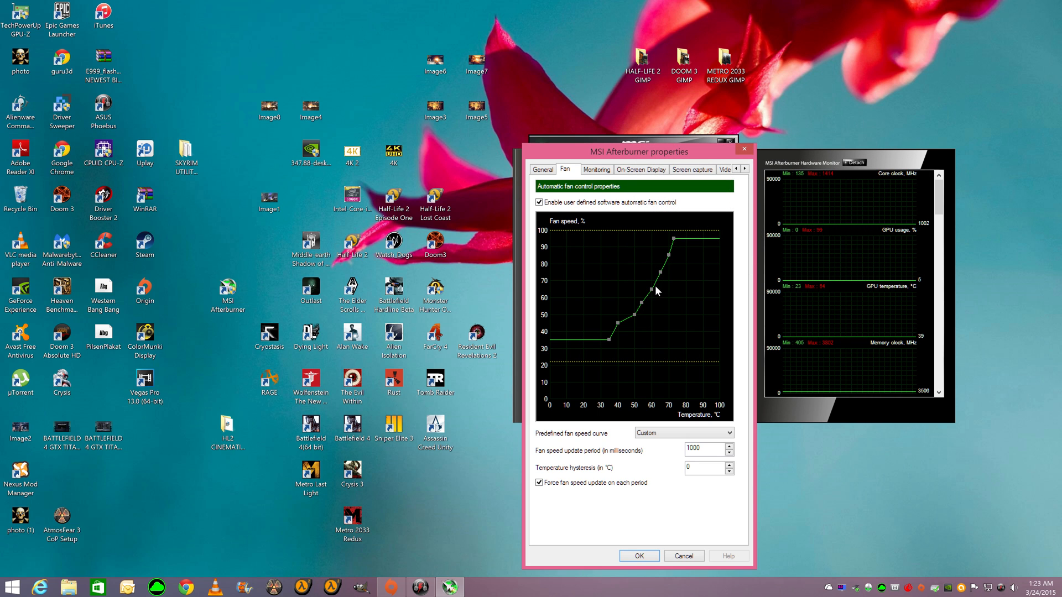
mouse_move(654, 292)
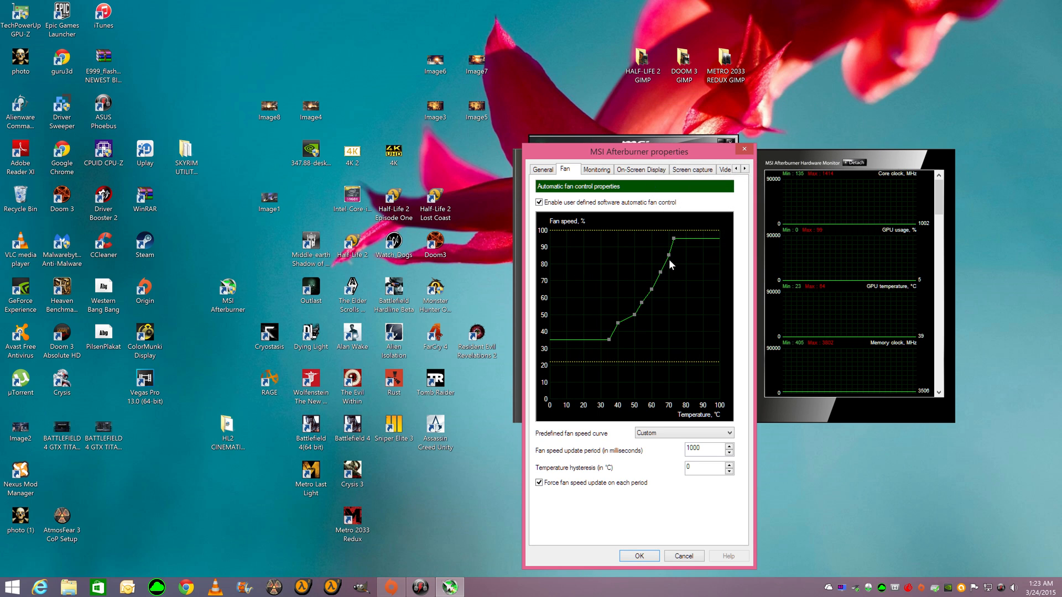
mouse_move(701, 268)
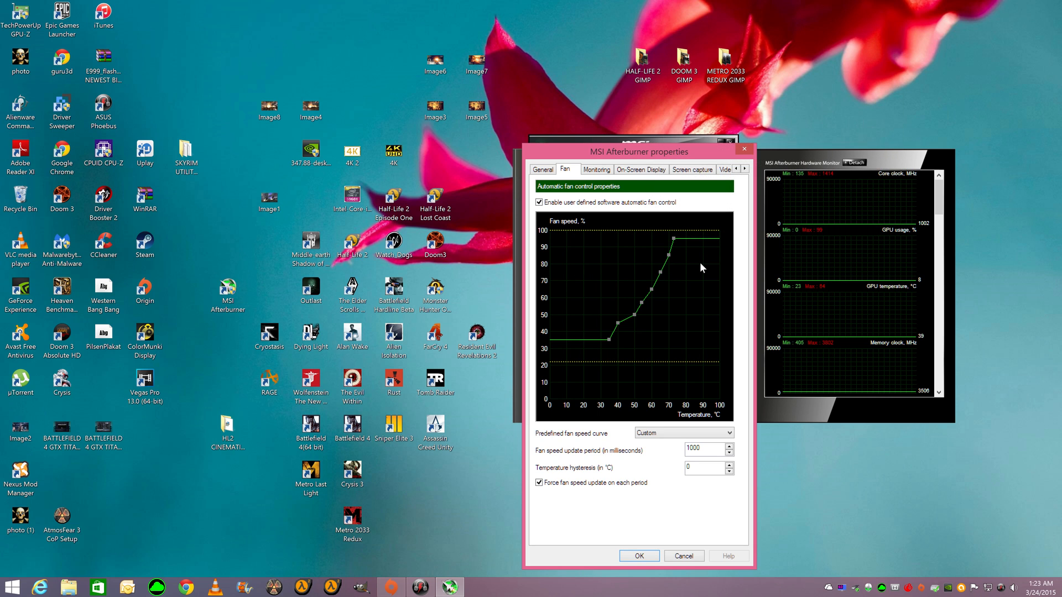
mouse_move(666, 278)
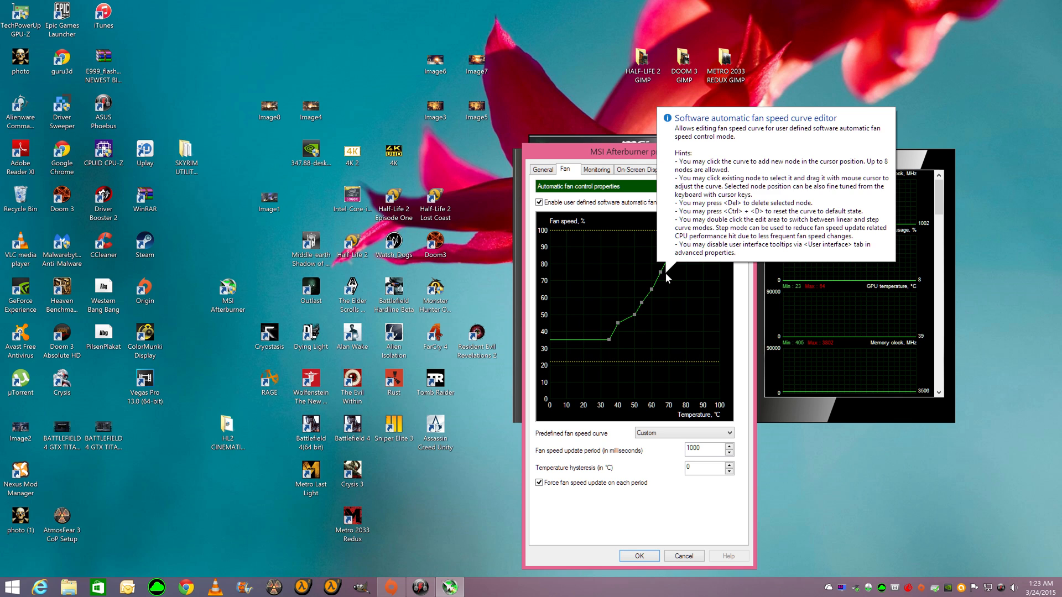
mouse_move(661, 285)
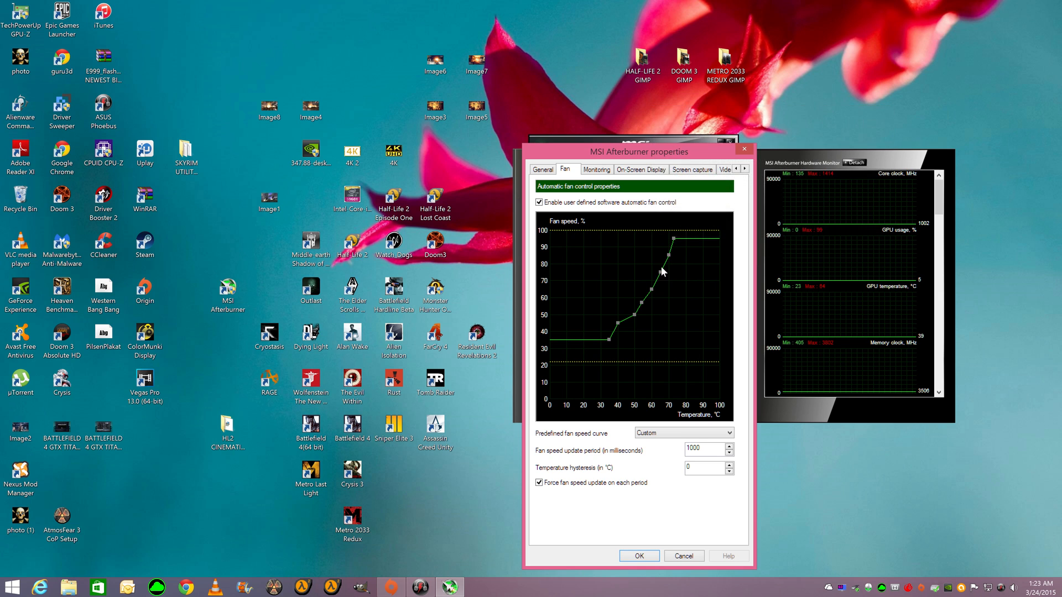
mouse_move(656, 312)
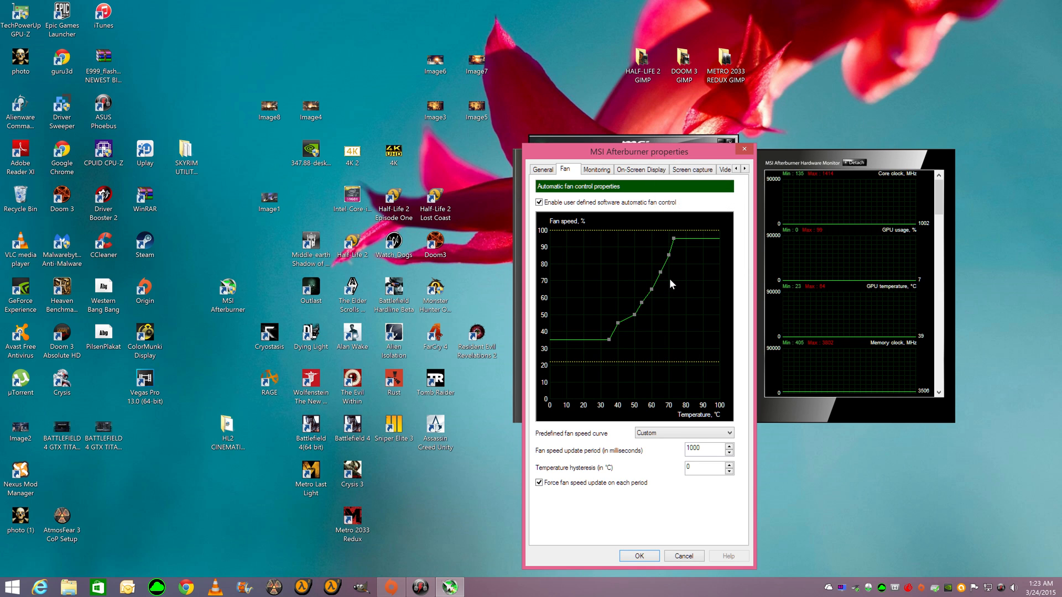
mouse_move(655, 292)
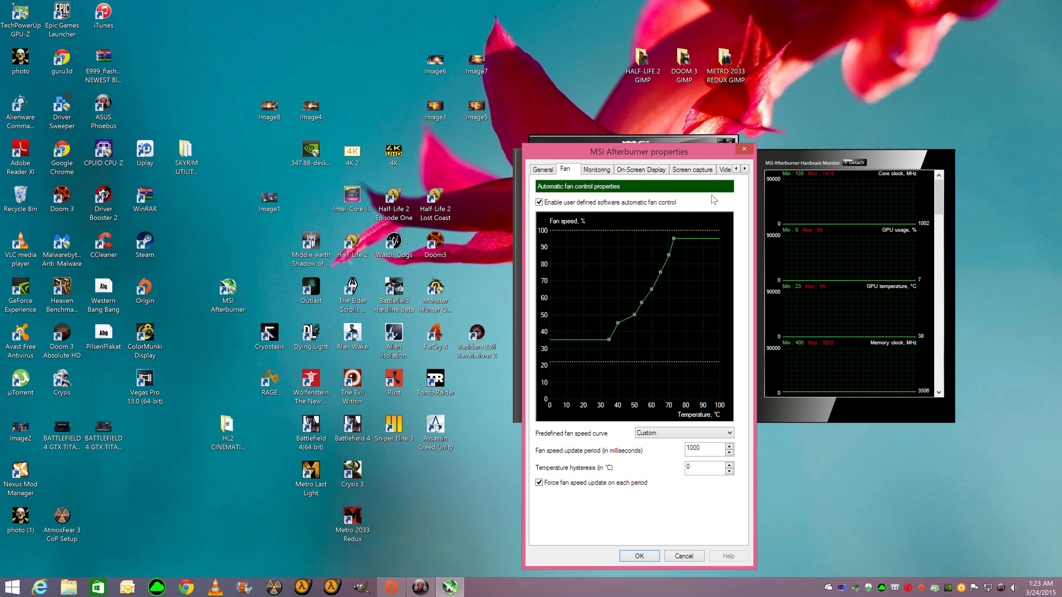
mouse_move(713, 202)
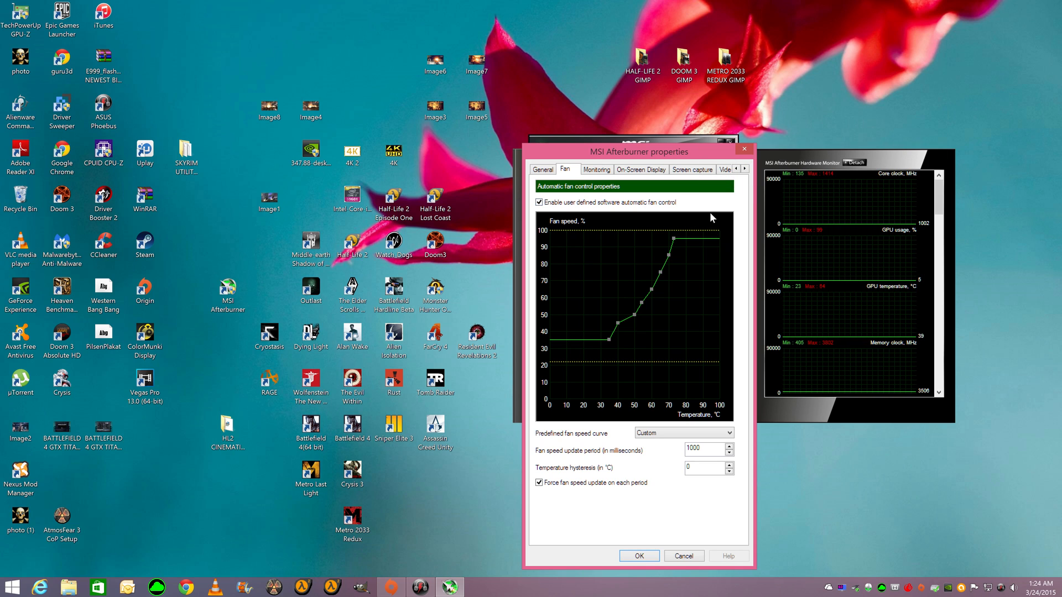
mouse_move(710, 202)
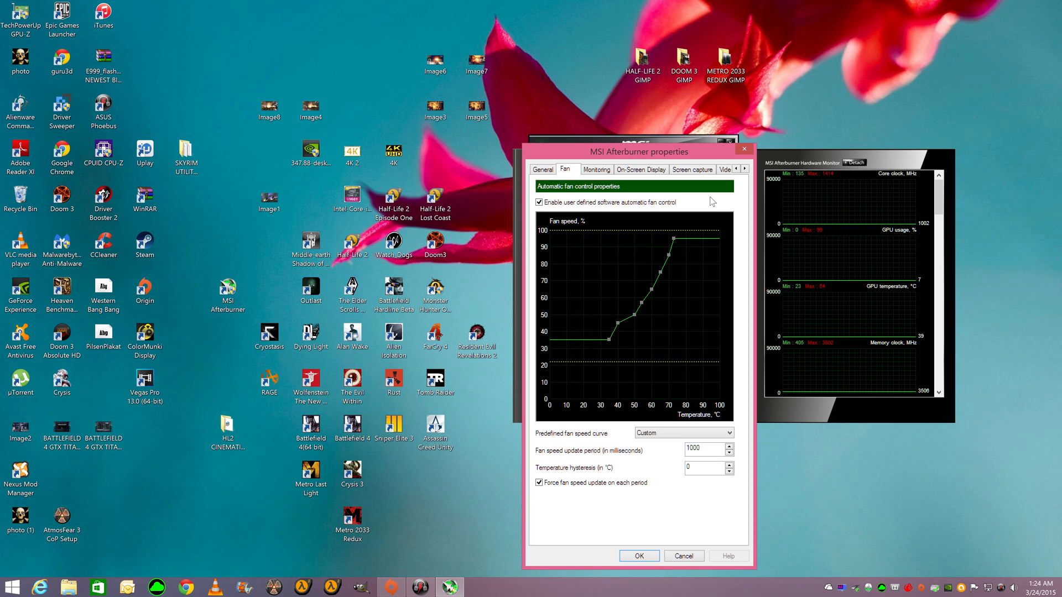
mouse_move(708, 489)
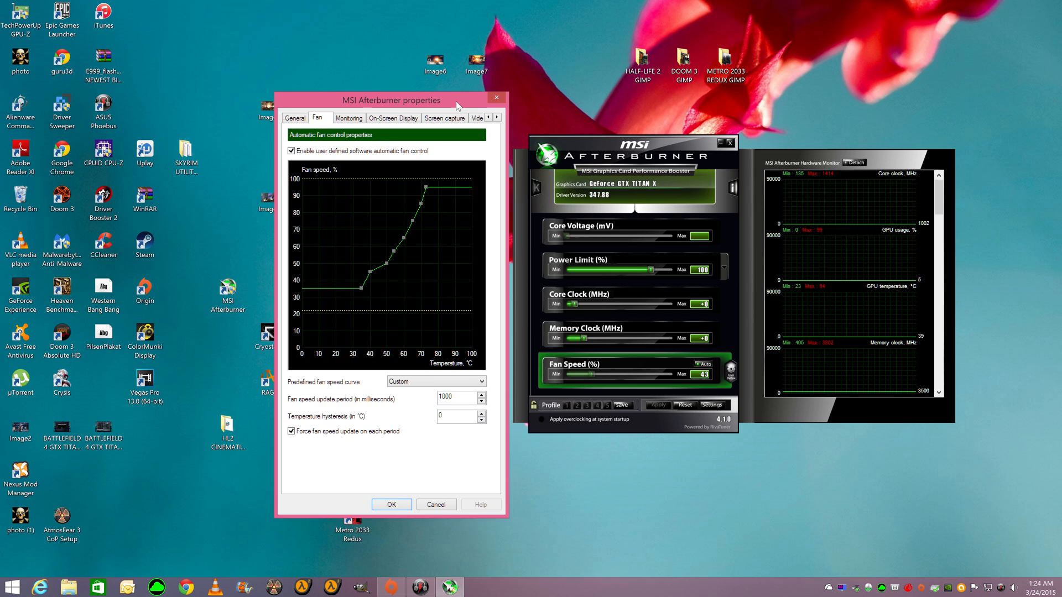
left_click_drag(392, 99, 389, 79)
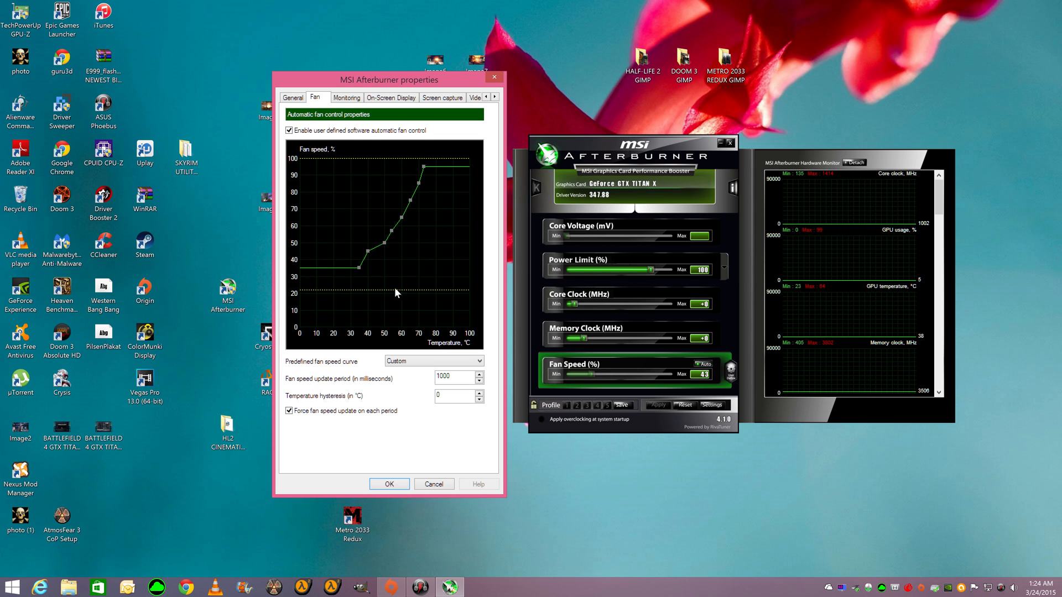
mouse_move(522, 376)
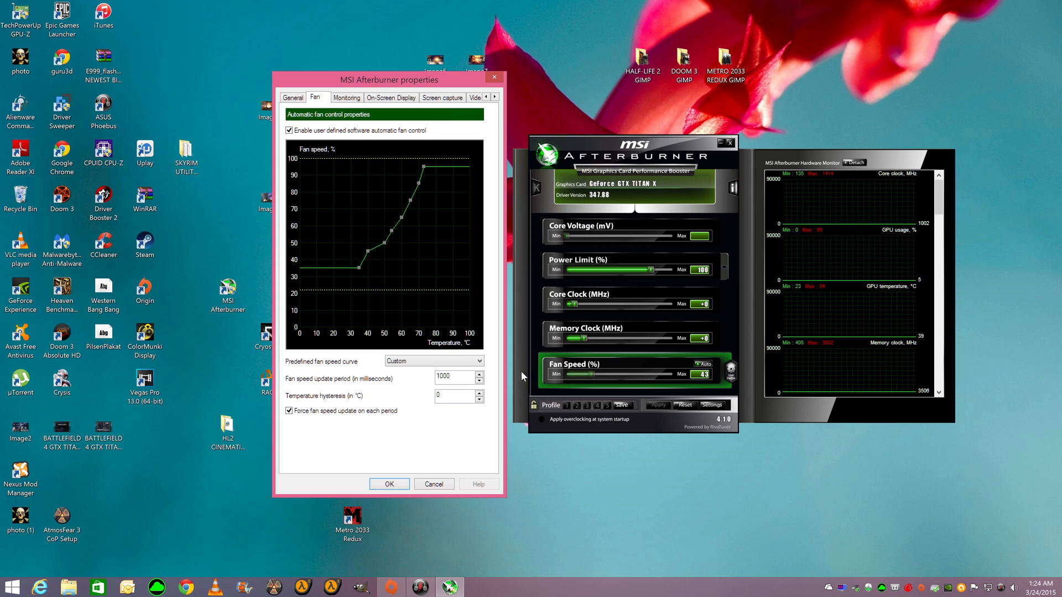
mouse_move(426, 266)
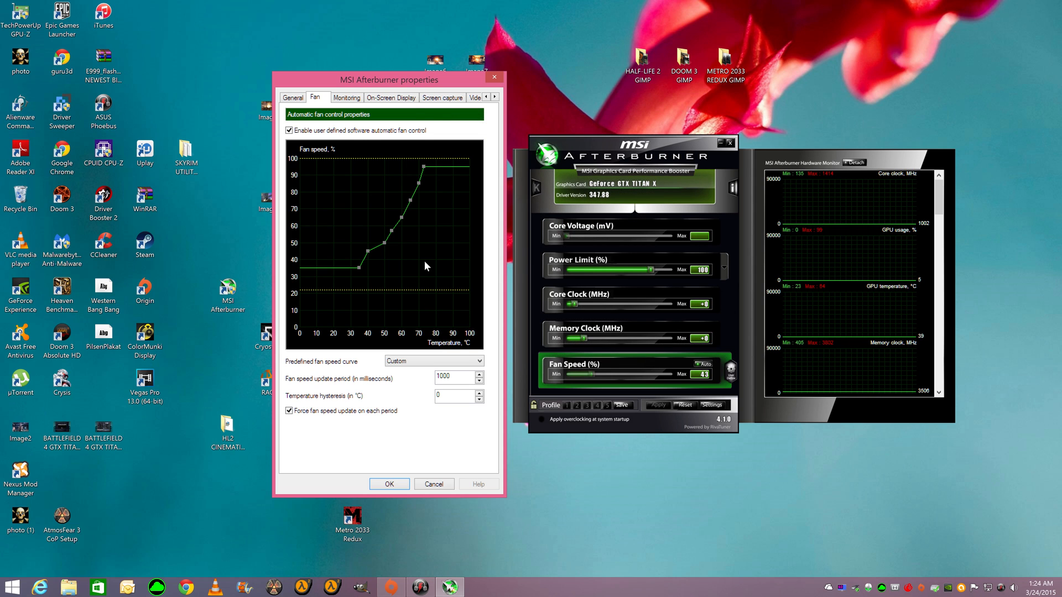
mouse_move(398, 235)
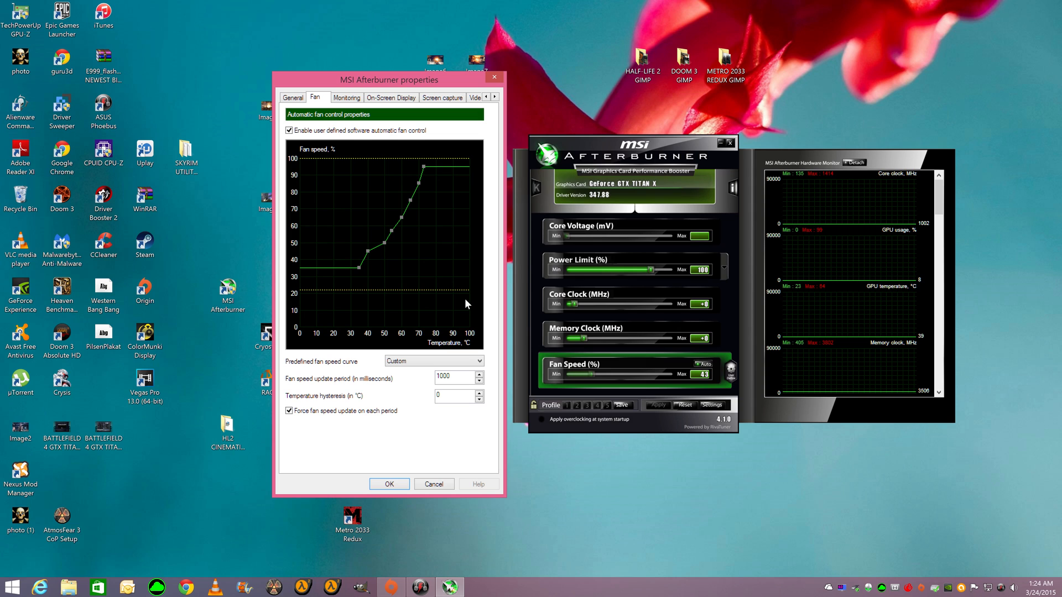
mouse_move(701, 68)
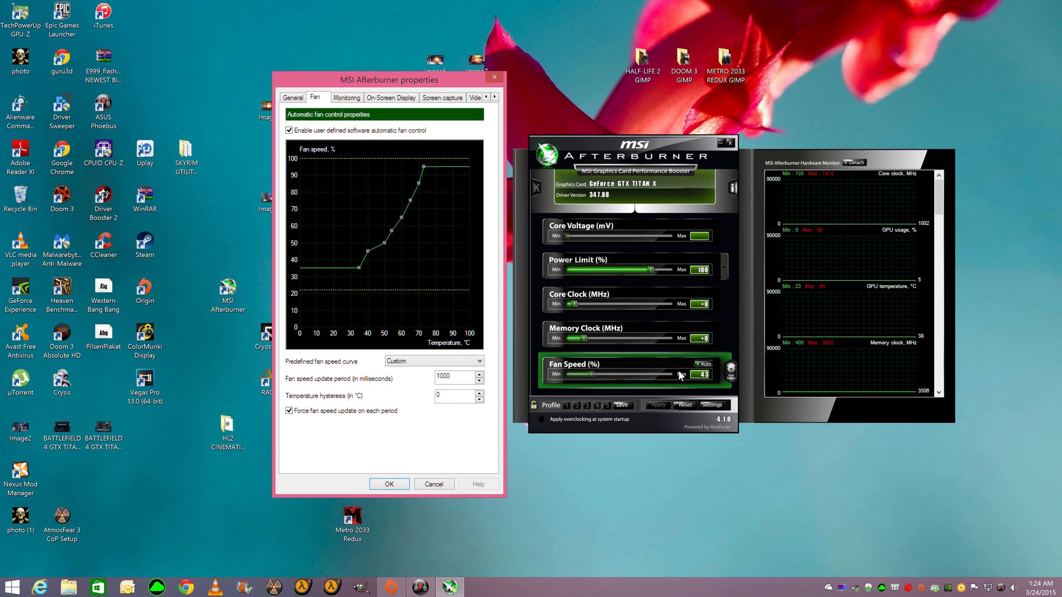
mouse_move(690, 157)
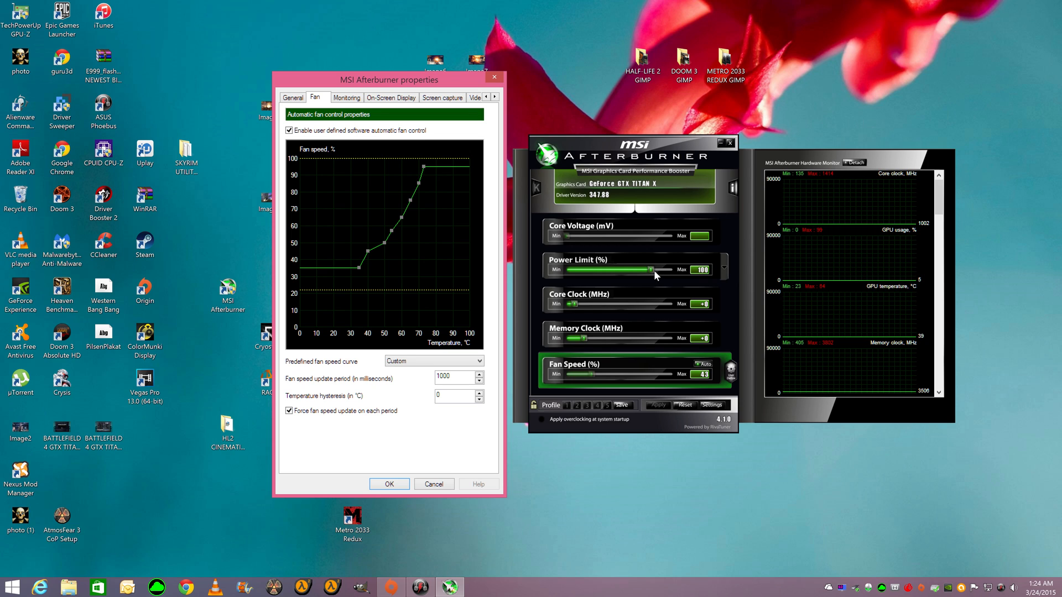
mouse_move(615, 359)
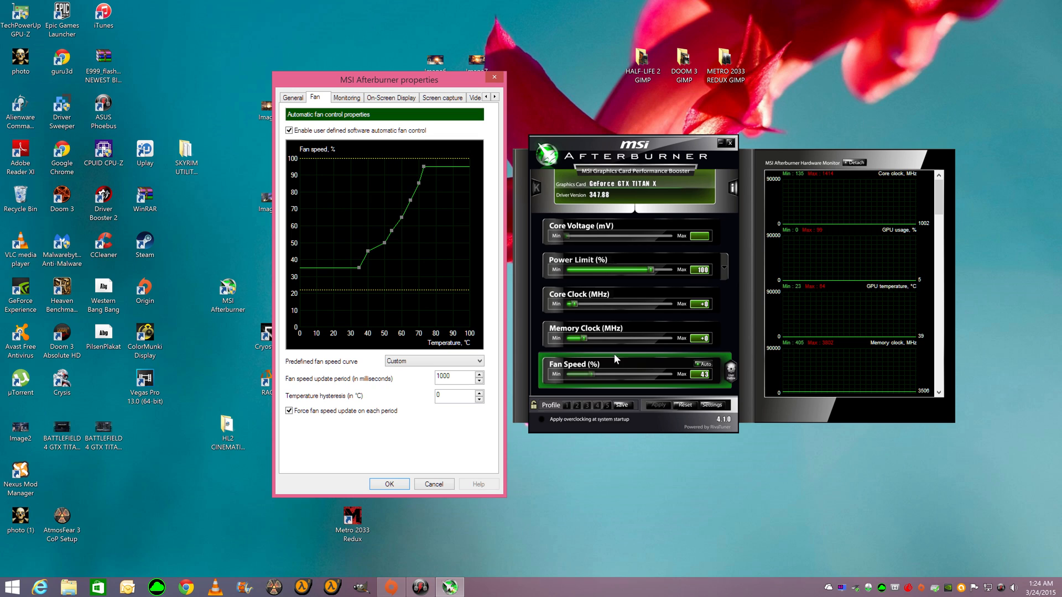
mouse_move(657, 245)
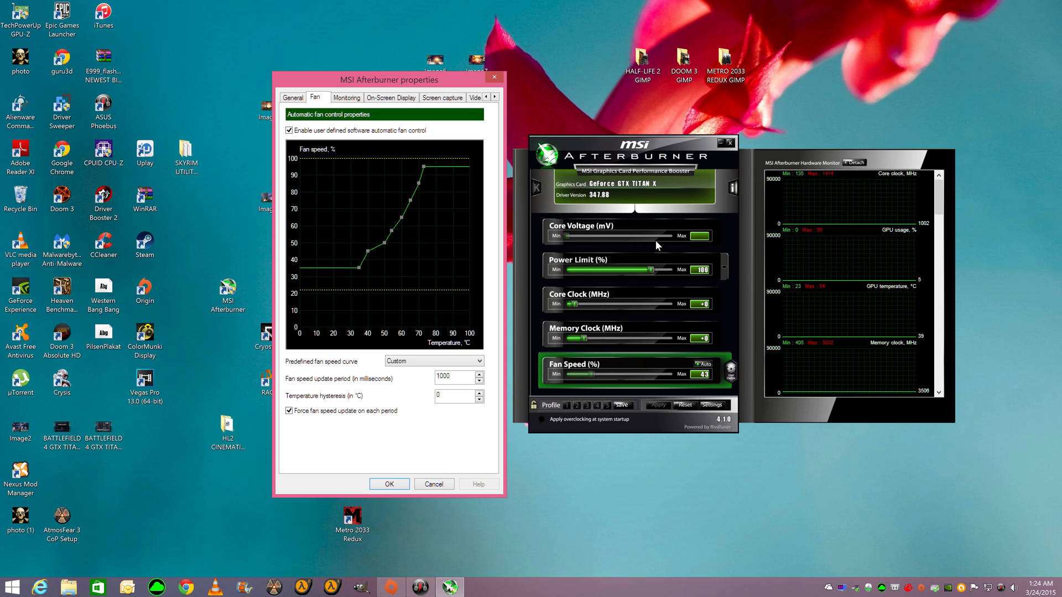
mouse_move(624, 191)
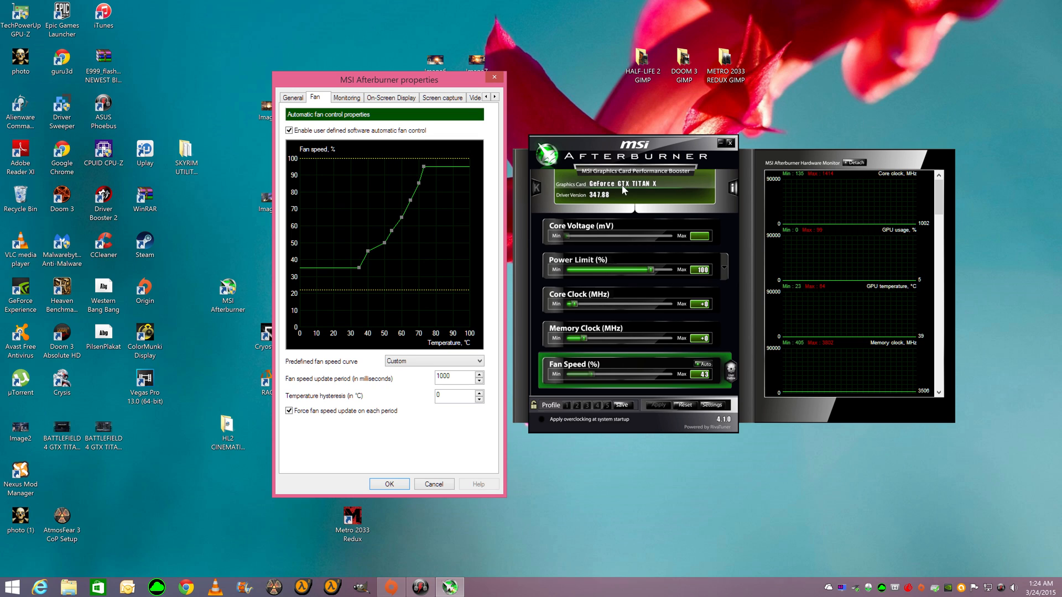
mouse_move(671, 312)
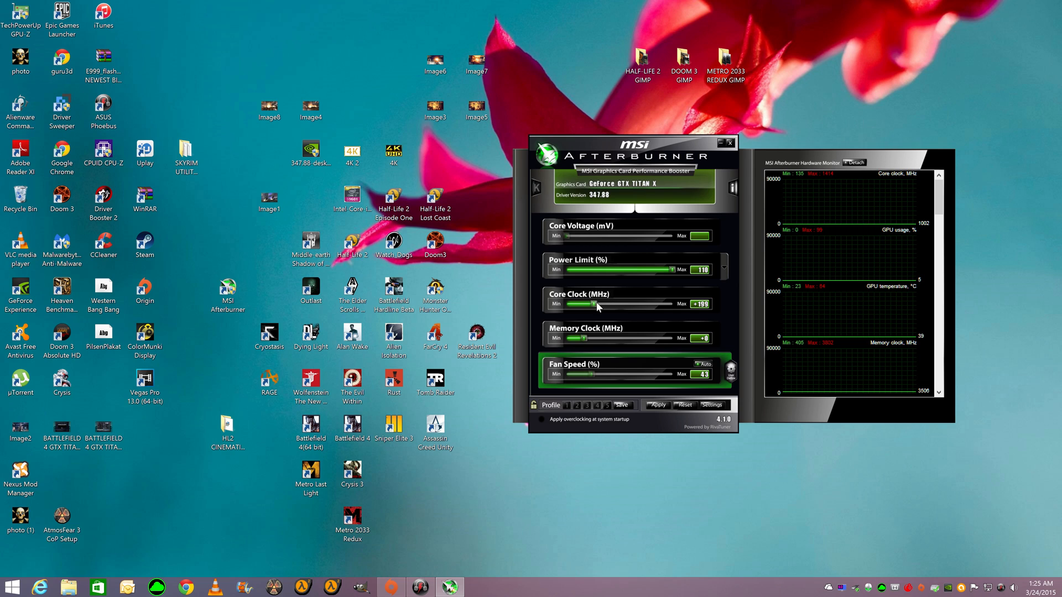
mouse_move(604, 308)
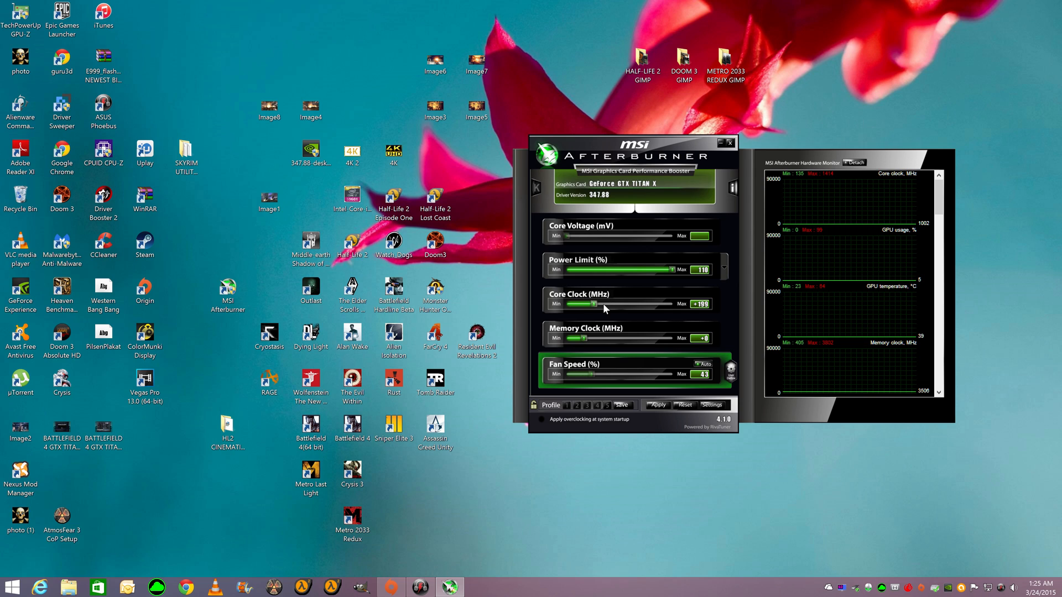
mouse_move(606, 345)
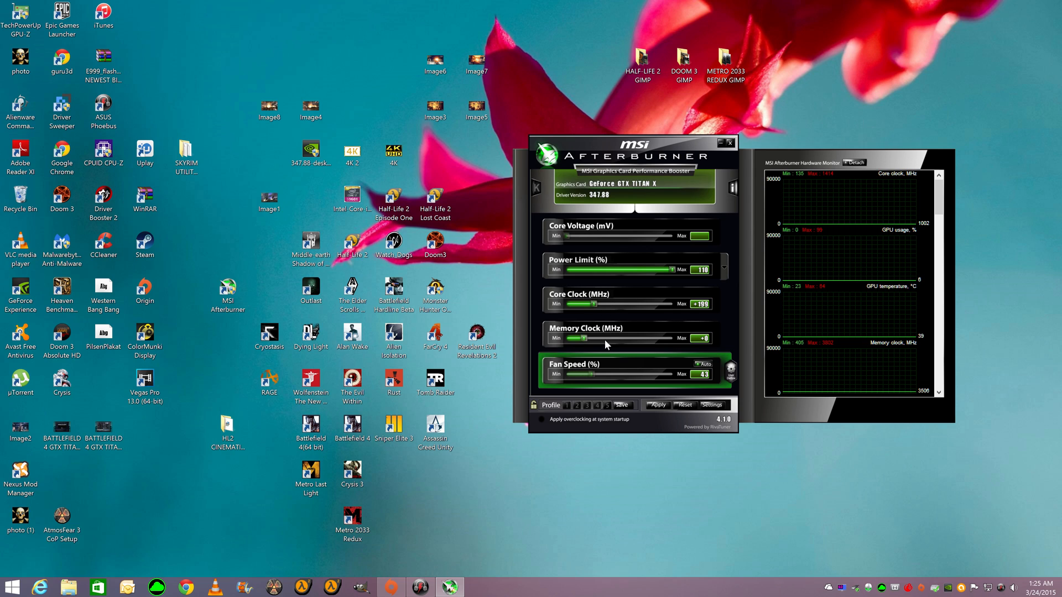
mouse_move(715, 307)
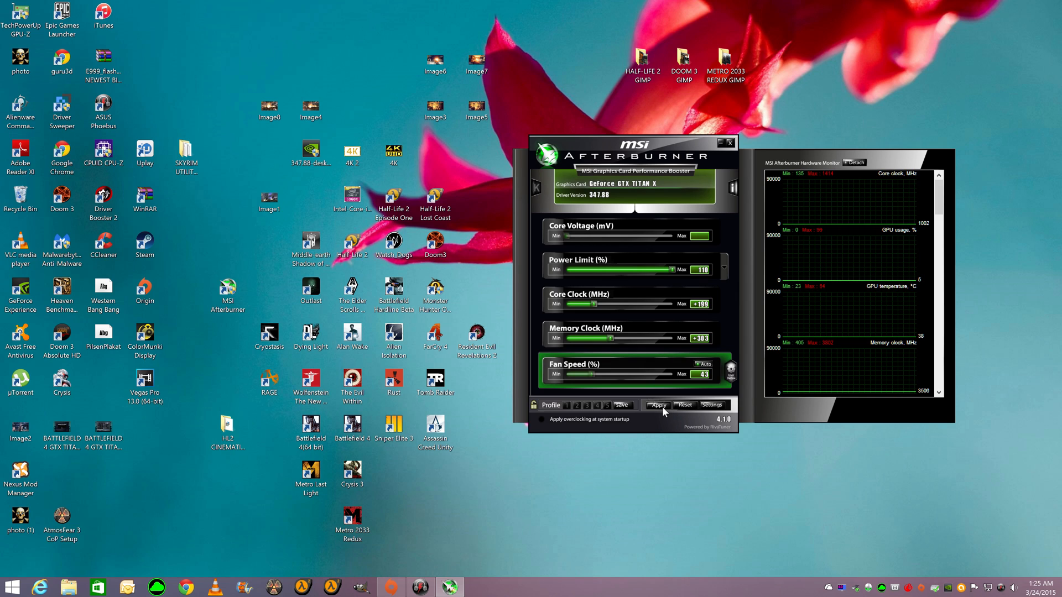
- Apply the 110% power limit, +199 MHz core and +303 MHz memory overclock
left_click(658, 405)
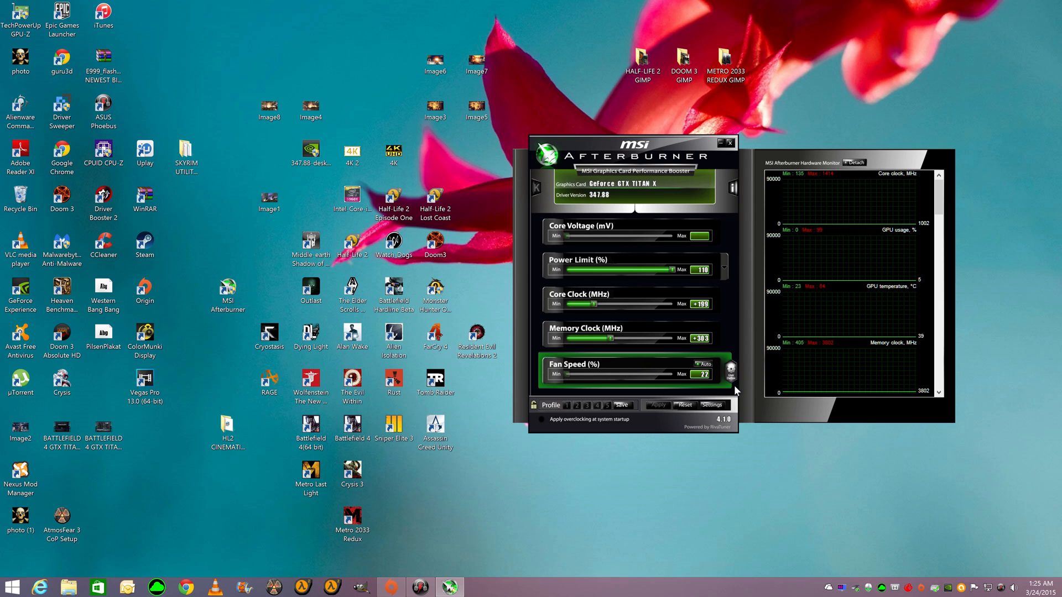
mouse_move(705, 374)
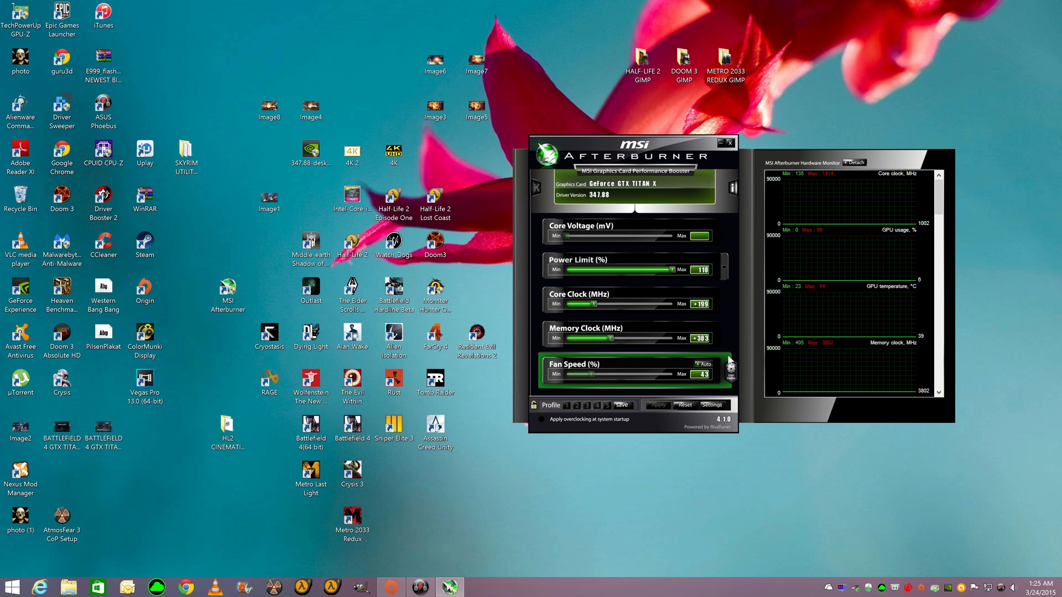
mouse_move(724, 396)
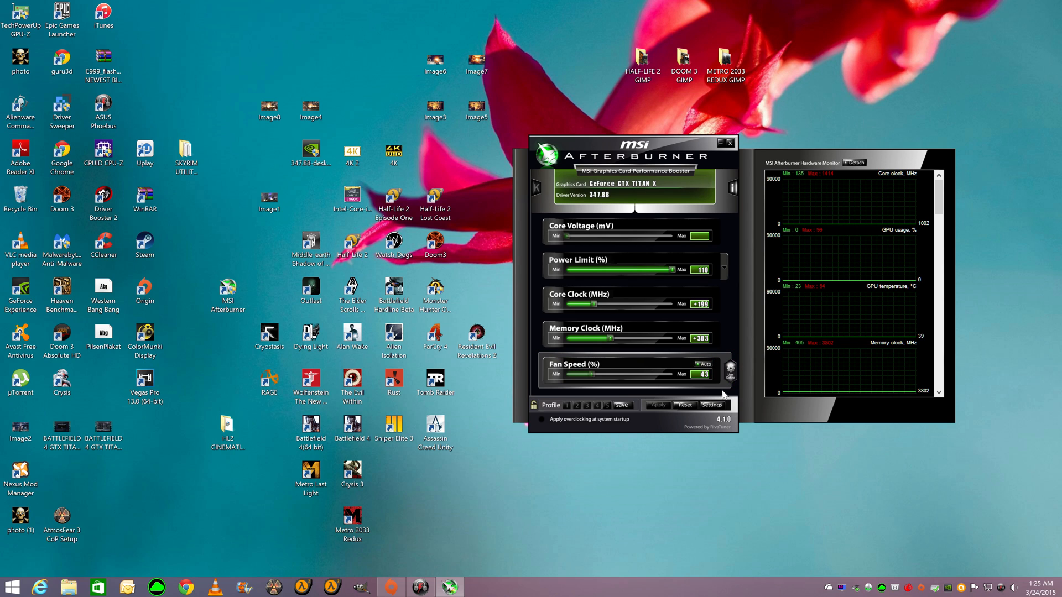
mouse_move(706, 379)
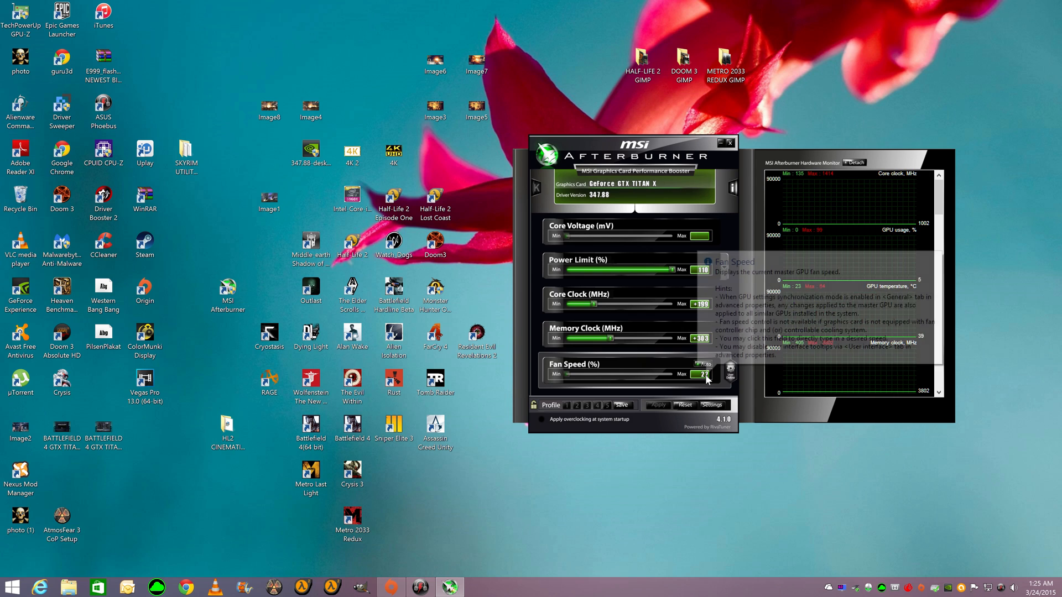
mouse_move(723, 398)
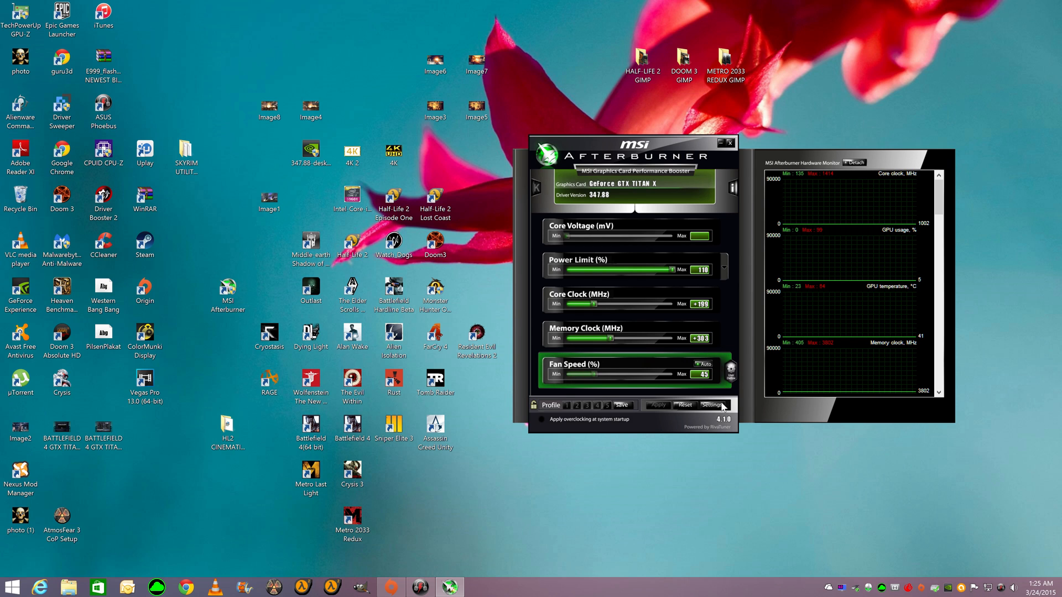
left_click(712, 405)
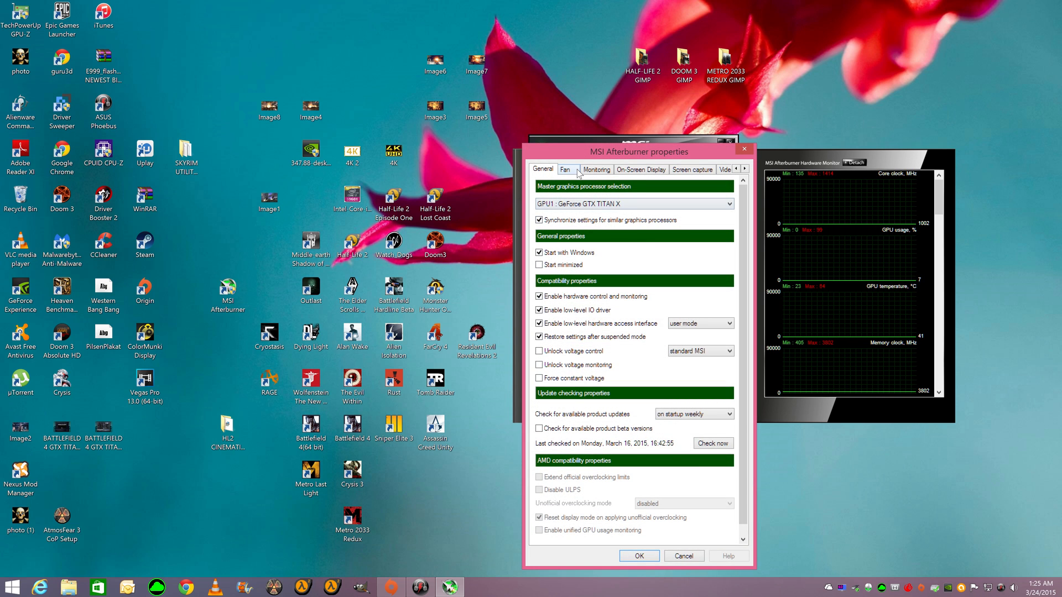
left_click(565, 169)
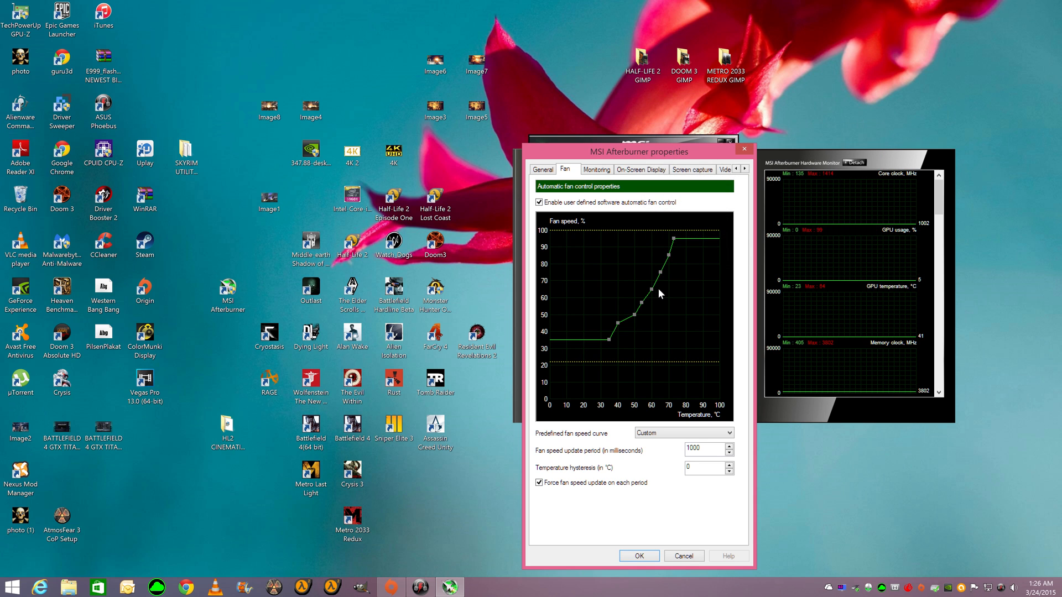
mouse_move(664, 286)
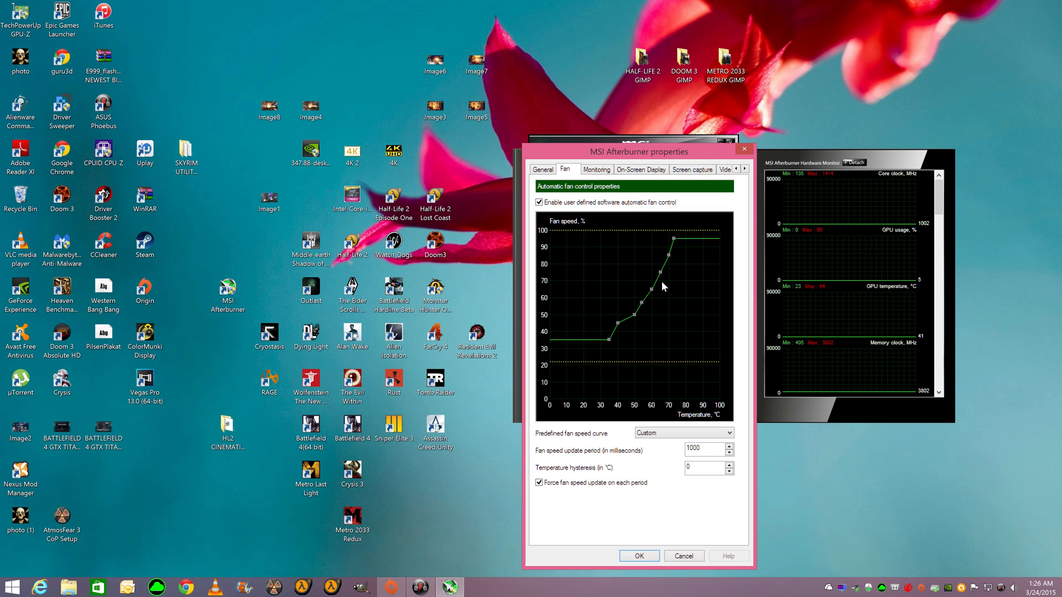
mouse_move(694, 369)
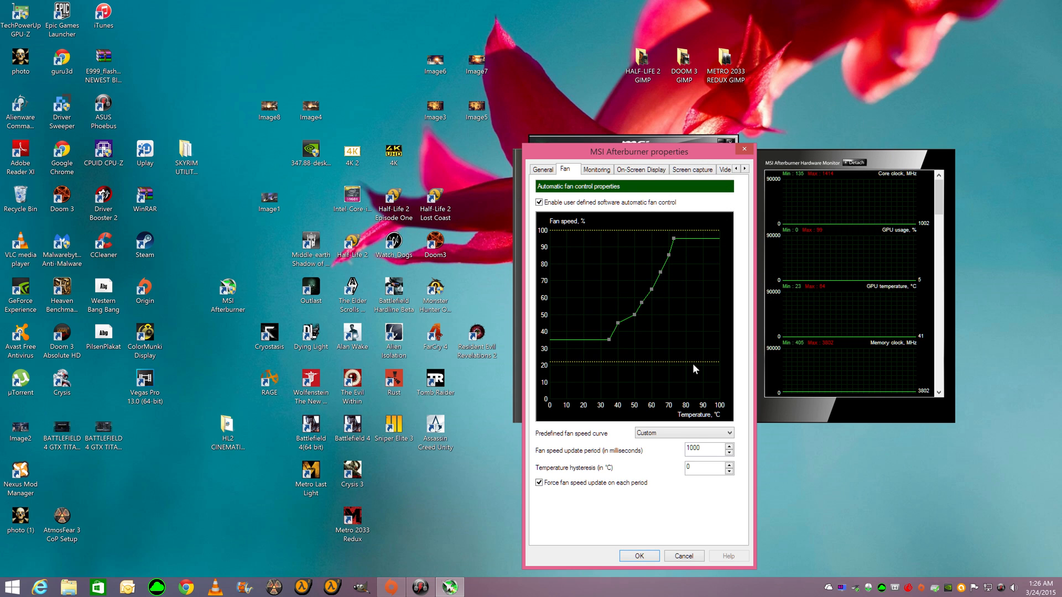
mouse_move(652, 293)
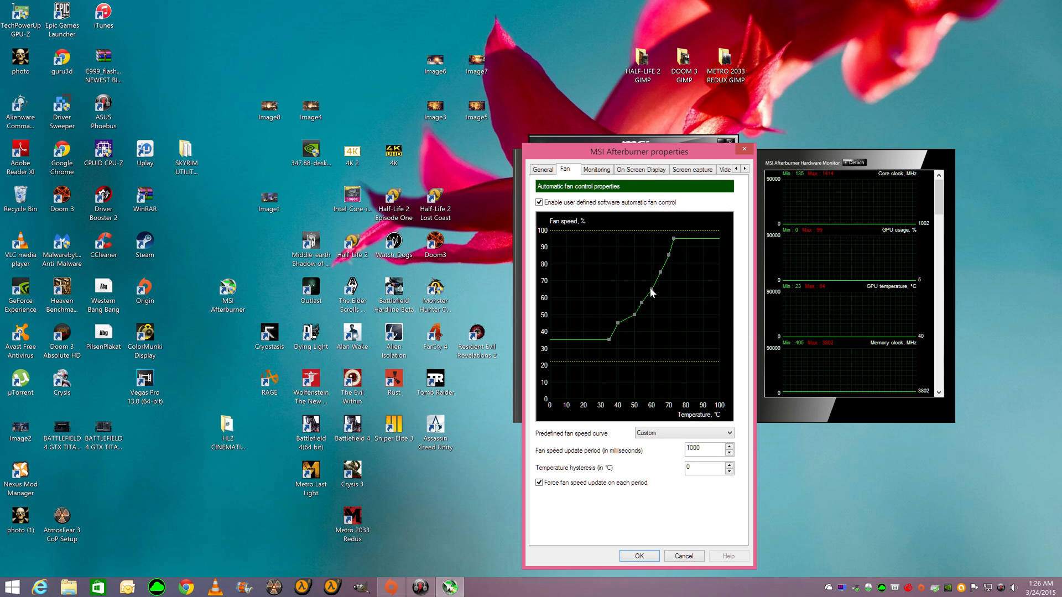
mouse_move(652, 292)
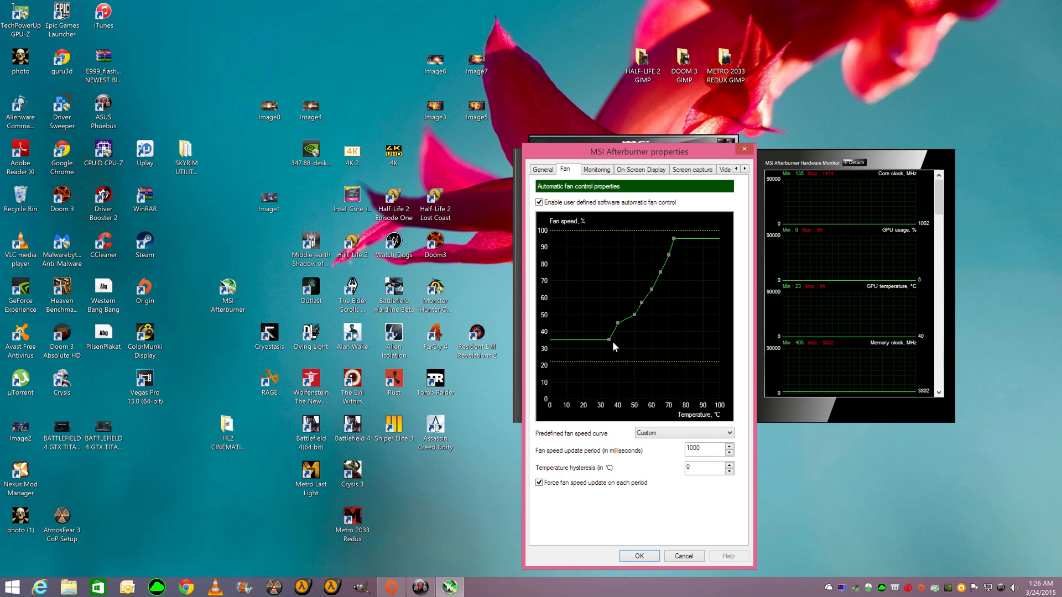
mouse_move(671, 257)
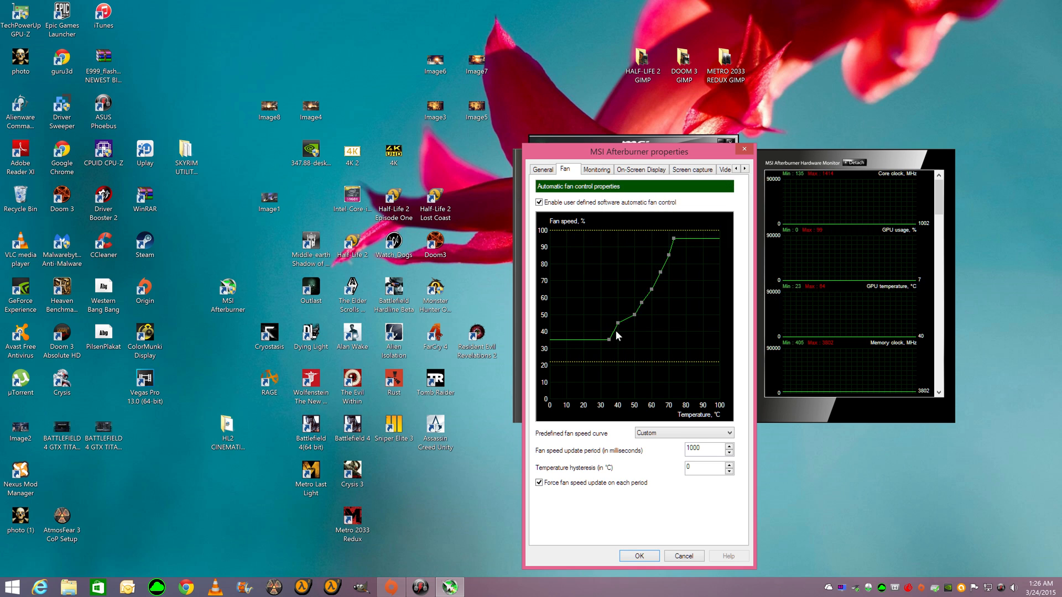
mouse_move(636, 414)
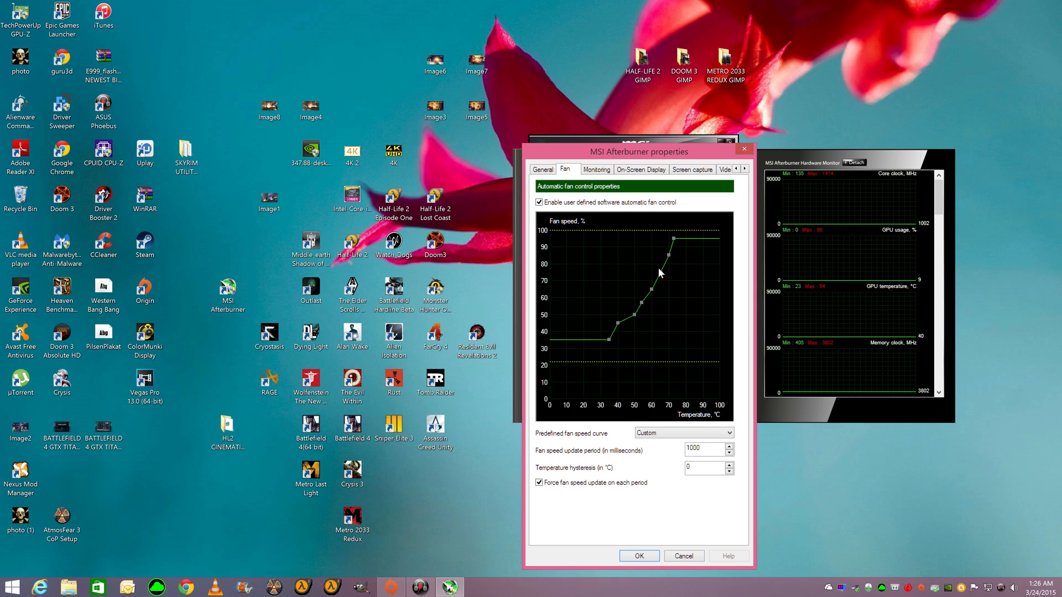
mouse_move(653, 254)
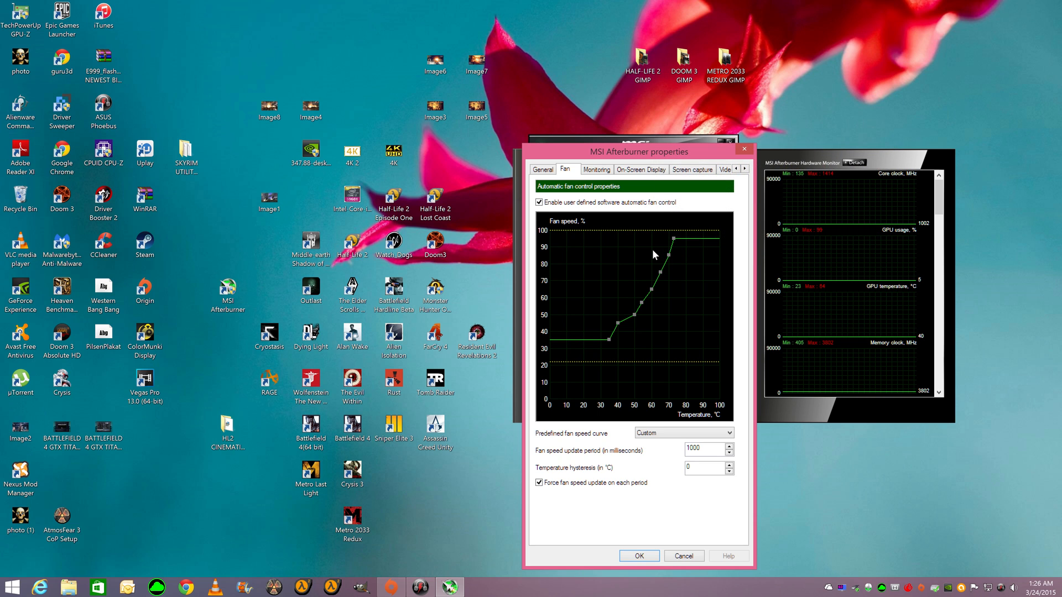
mouse_move(688, 488)
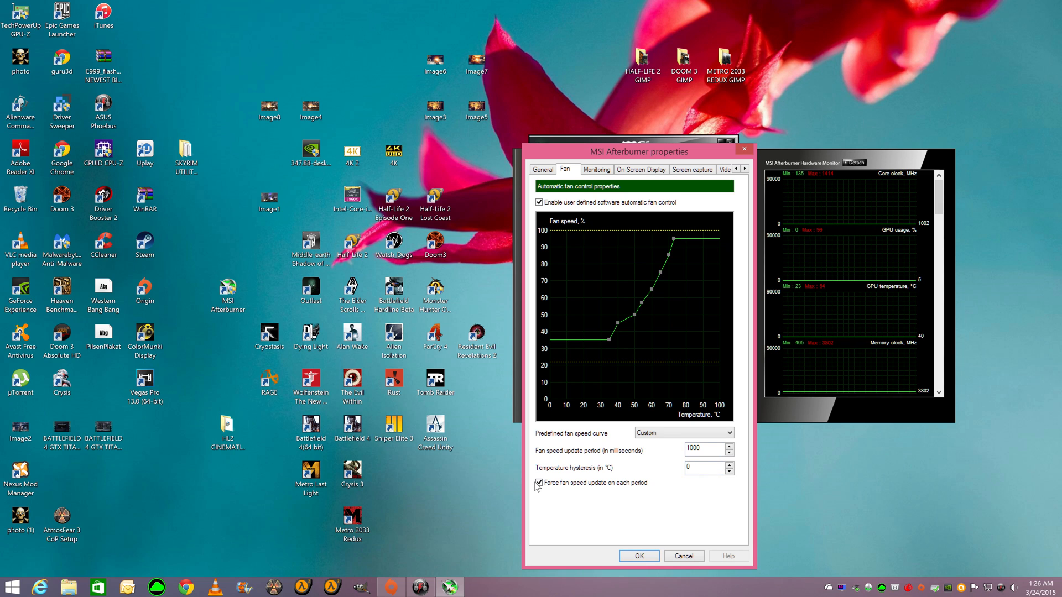
left_click(637, 555)
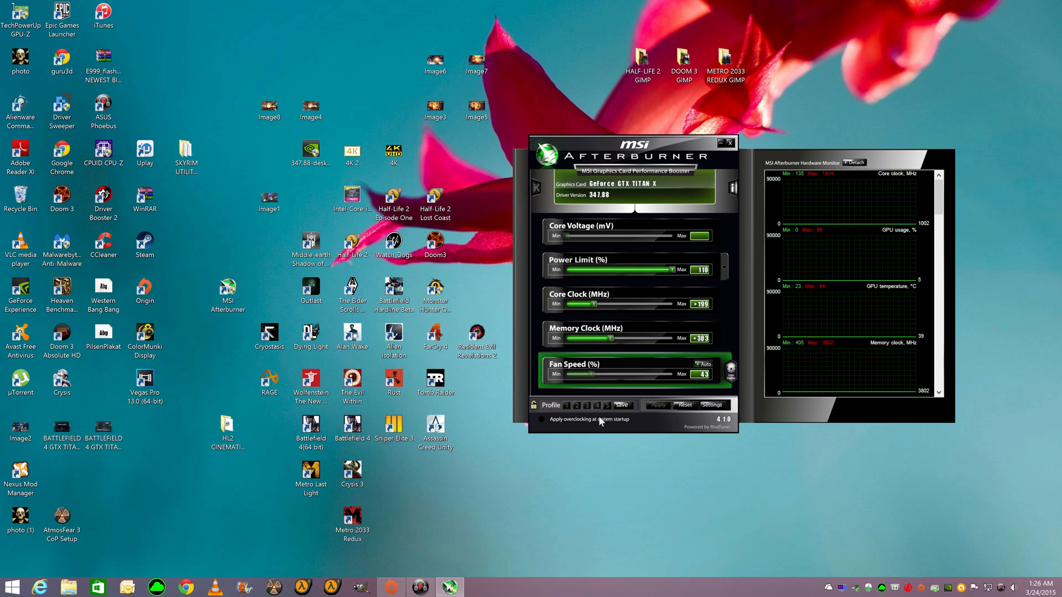
- Reset to 100% power limit with zero core and memory clock offsets
left_click(684, 404)
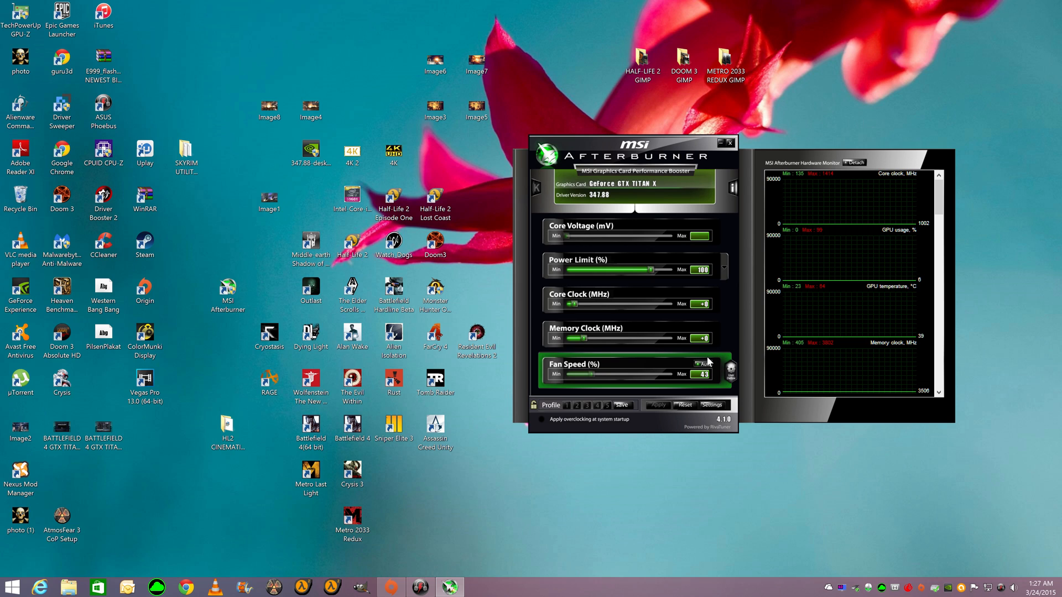
mouse_move(710, 357)
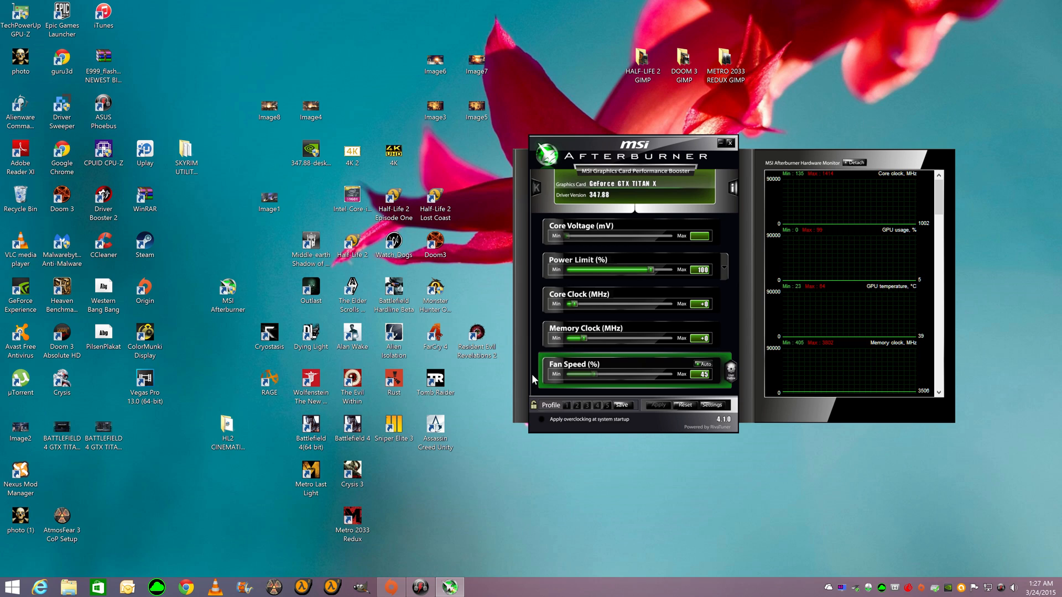
mouse_move(745, 378)
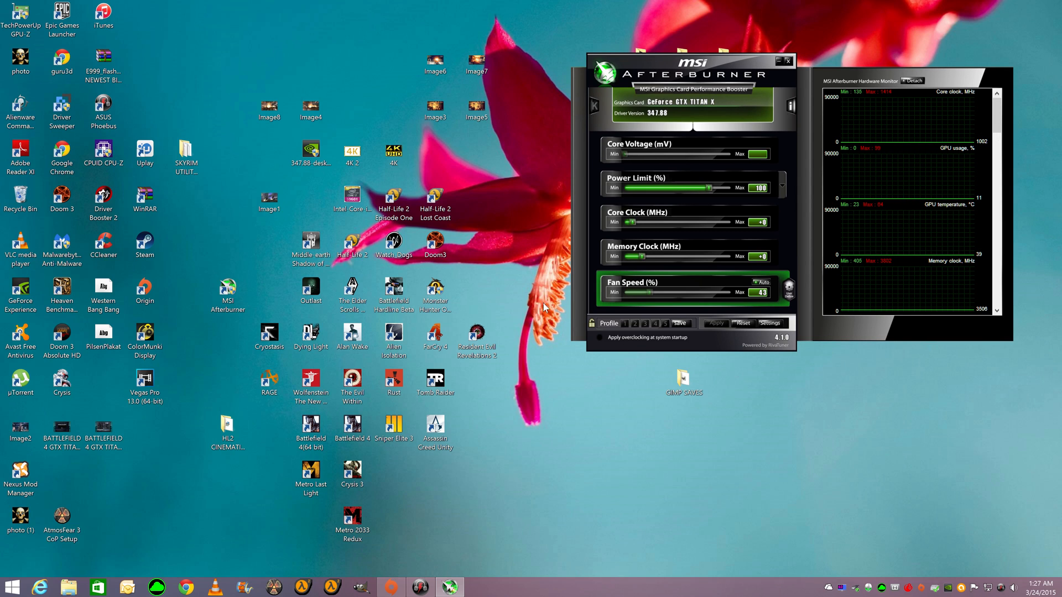
mouse_move(811, 188)
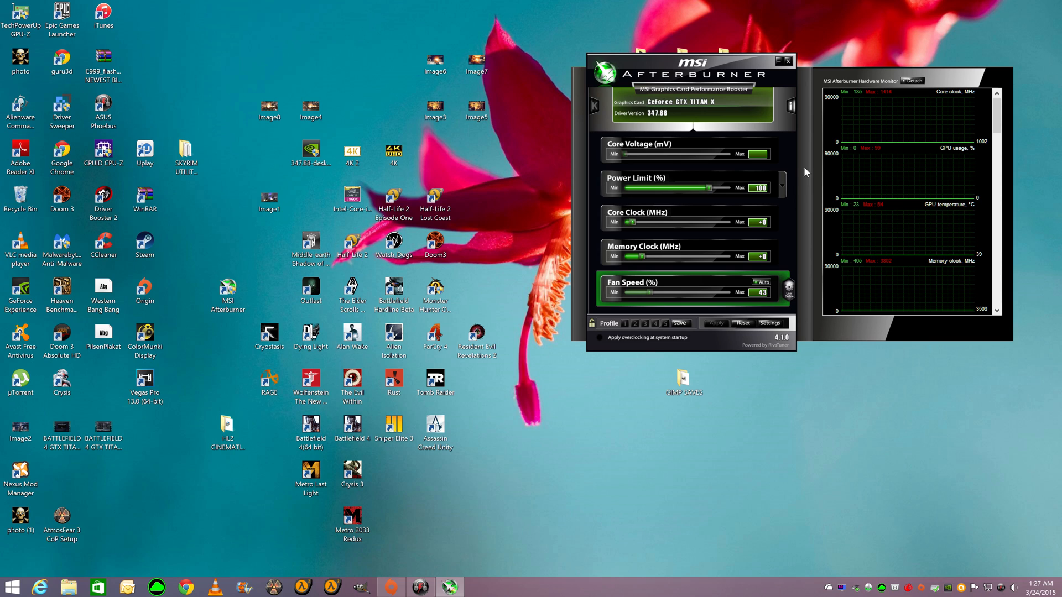
mouse_move(655, 157)
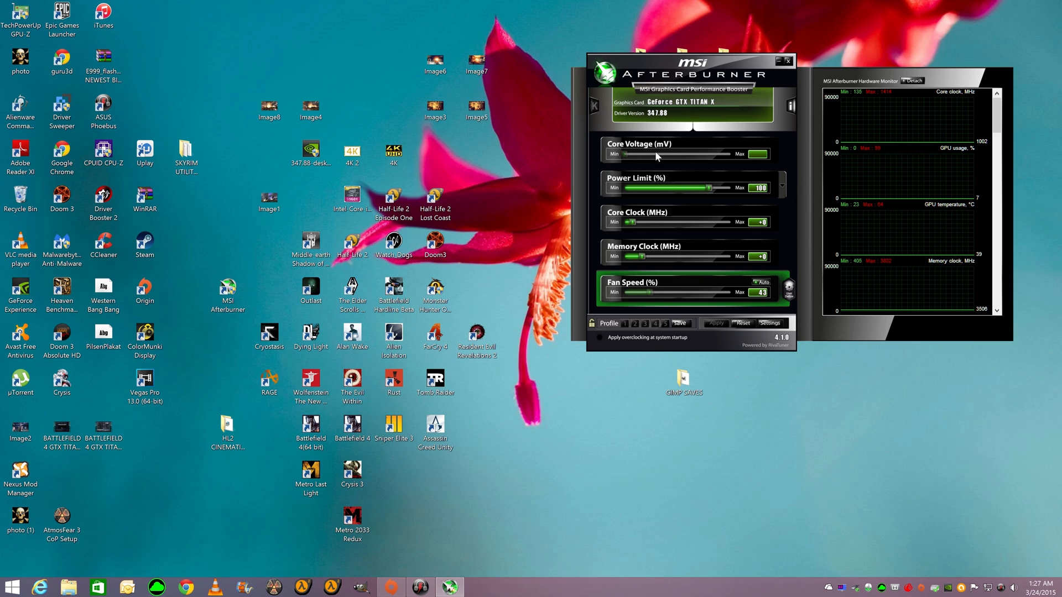
mouse_move(662, 170)
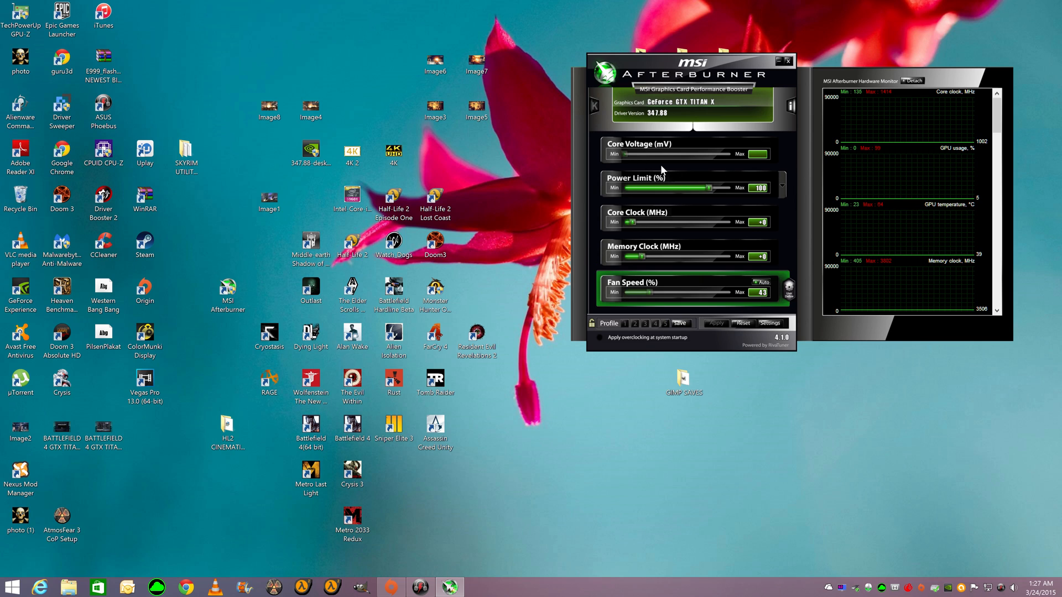
mouse_move(586, 241)
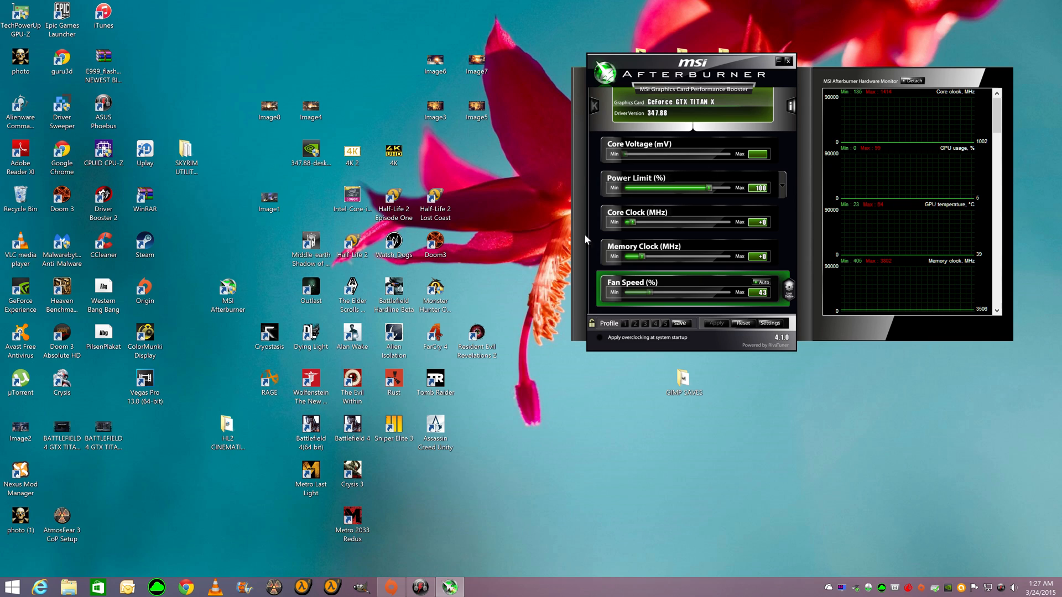
mouse_move(757, 290)
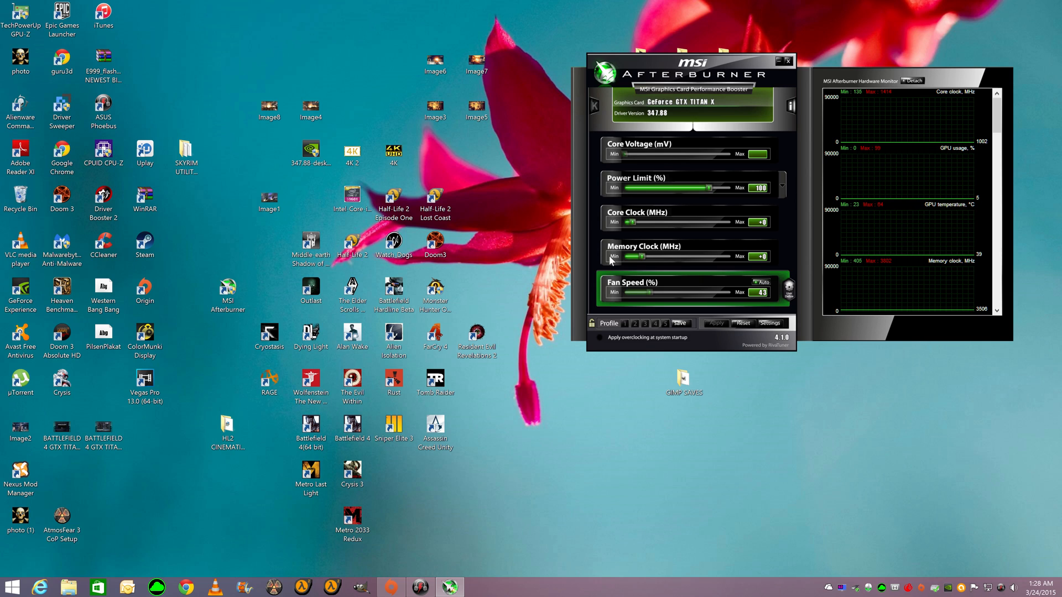
mouse_move(663, 217)
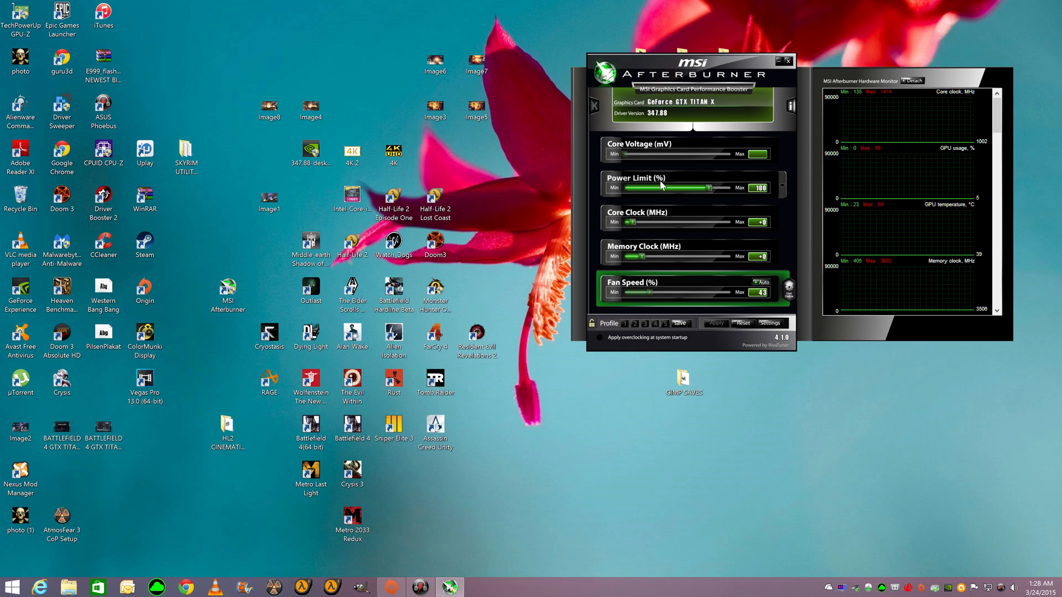
mouse_move(692, 236)
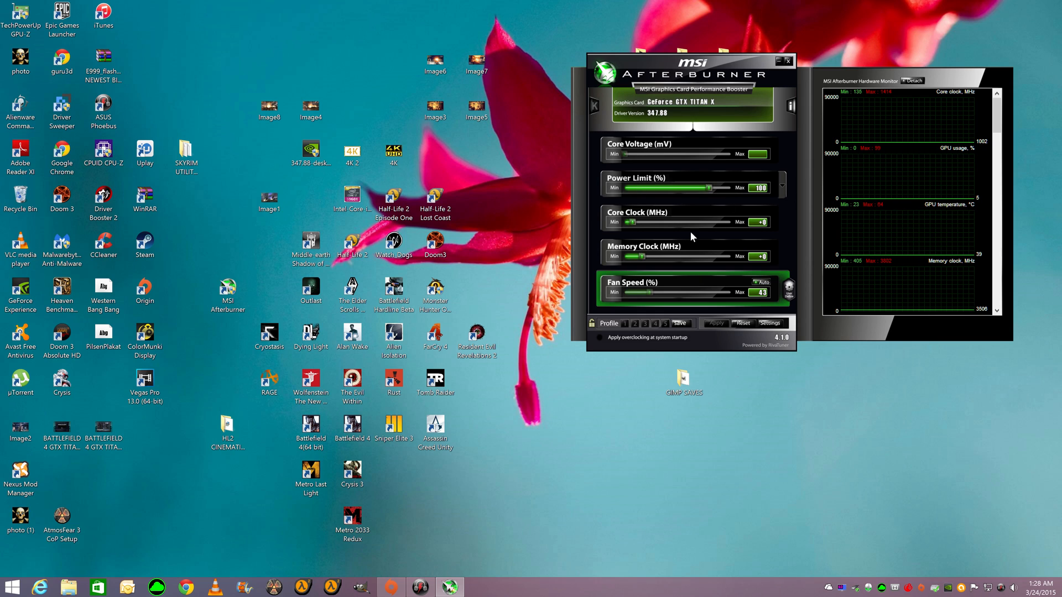
mouse_move(670, 227)
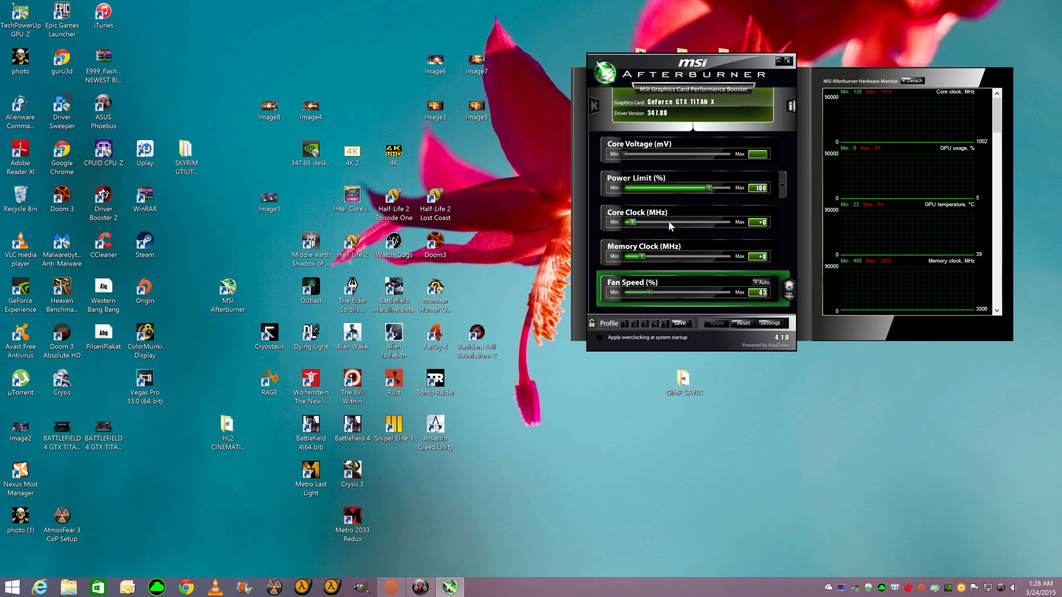
mouse_move(654, 258)
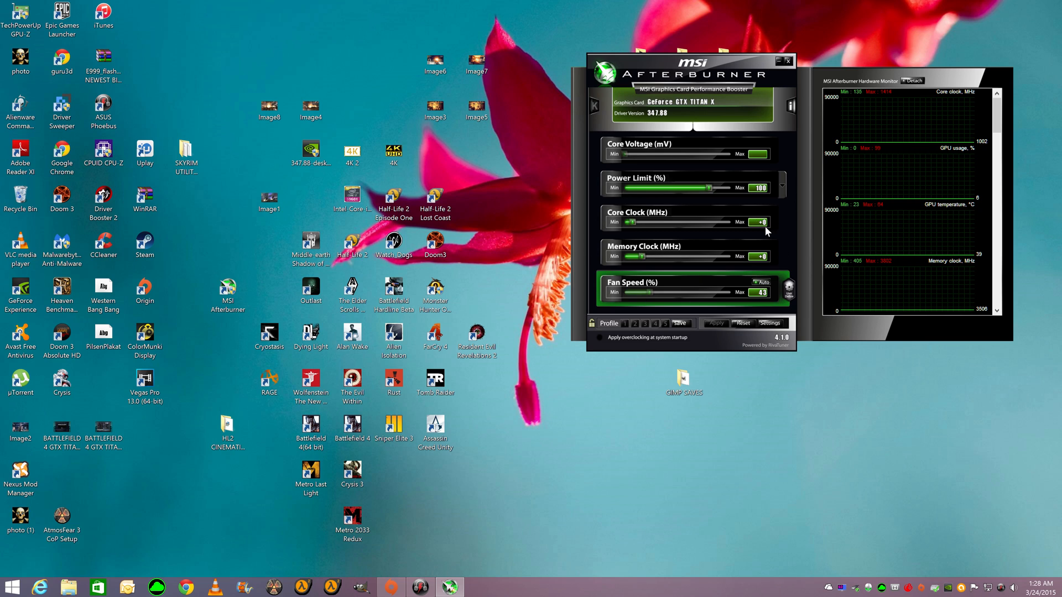
mouse_move(740, 224)
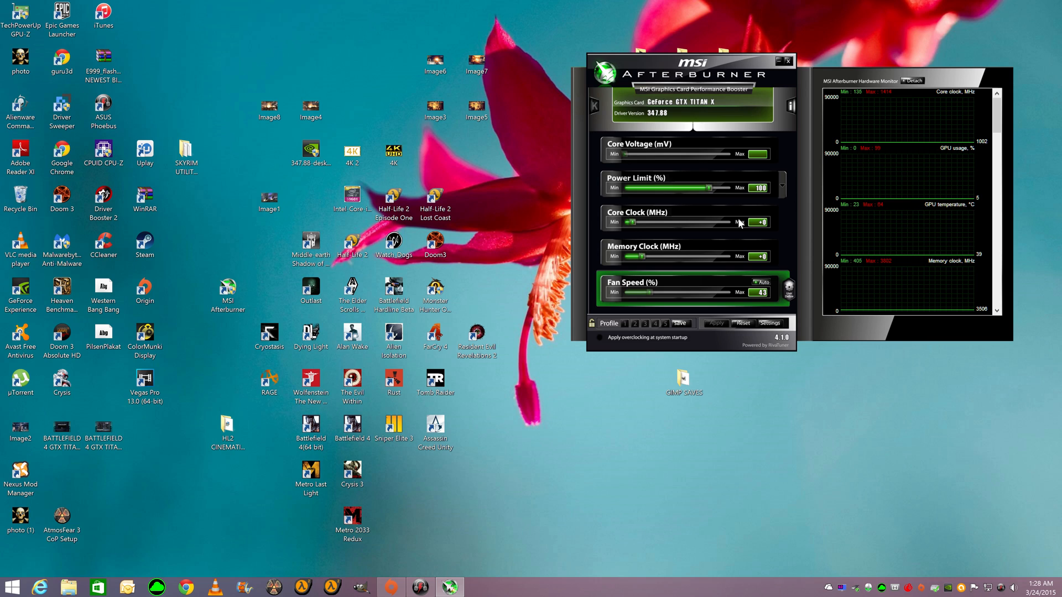